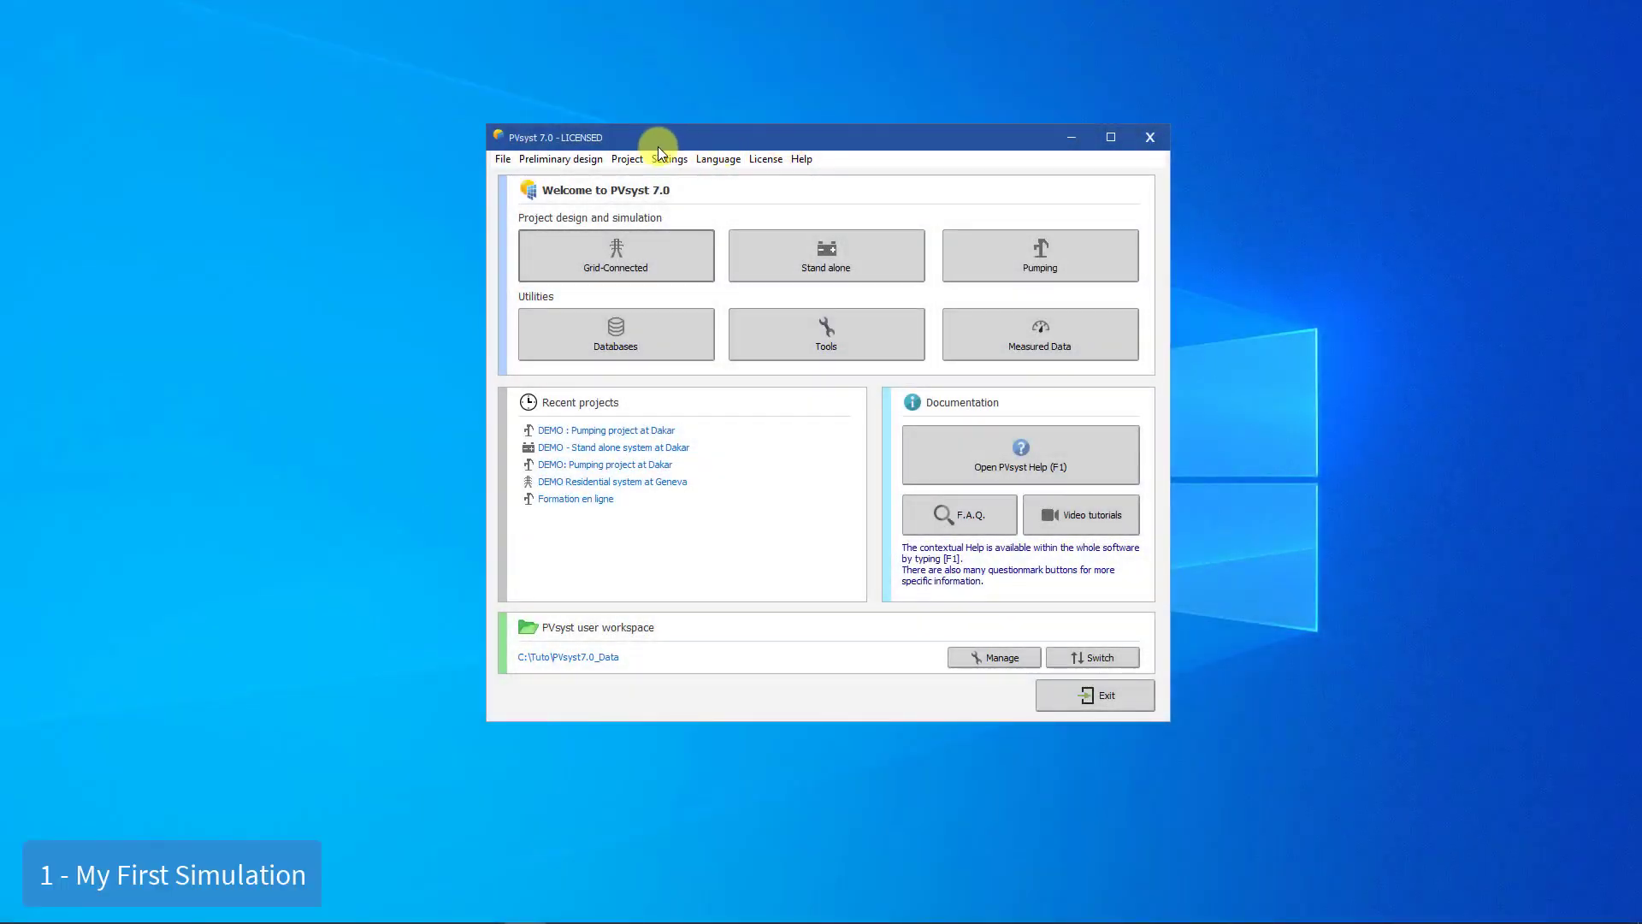
Step: Choose New grid-connected project from the welcome window's Project menu
{"action": "left_click", "coordinate": [626, 158]}
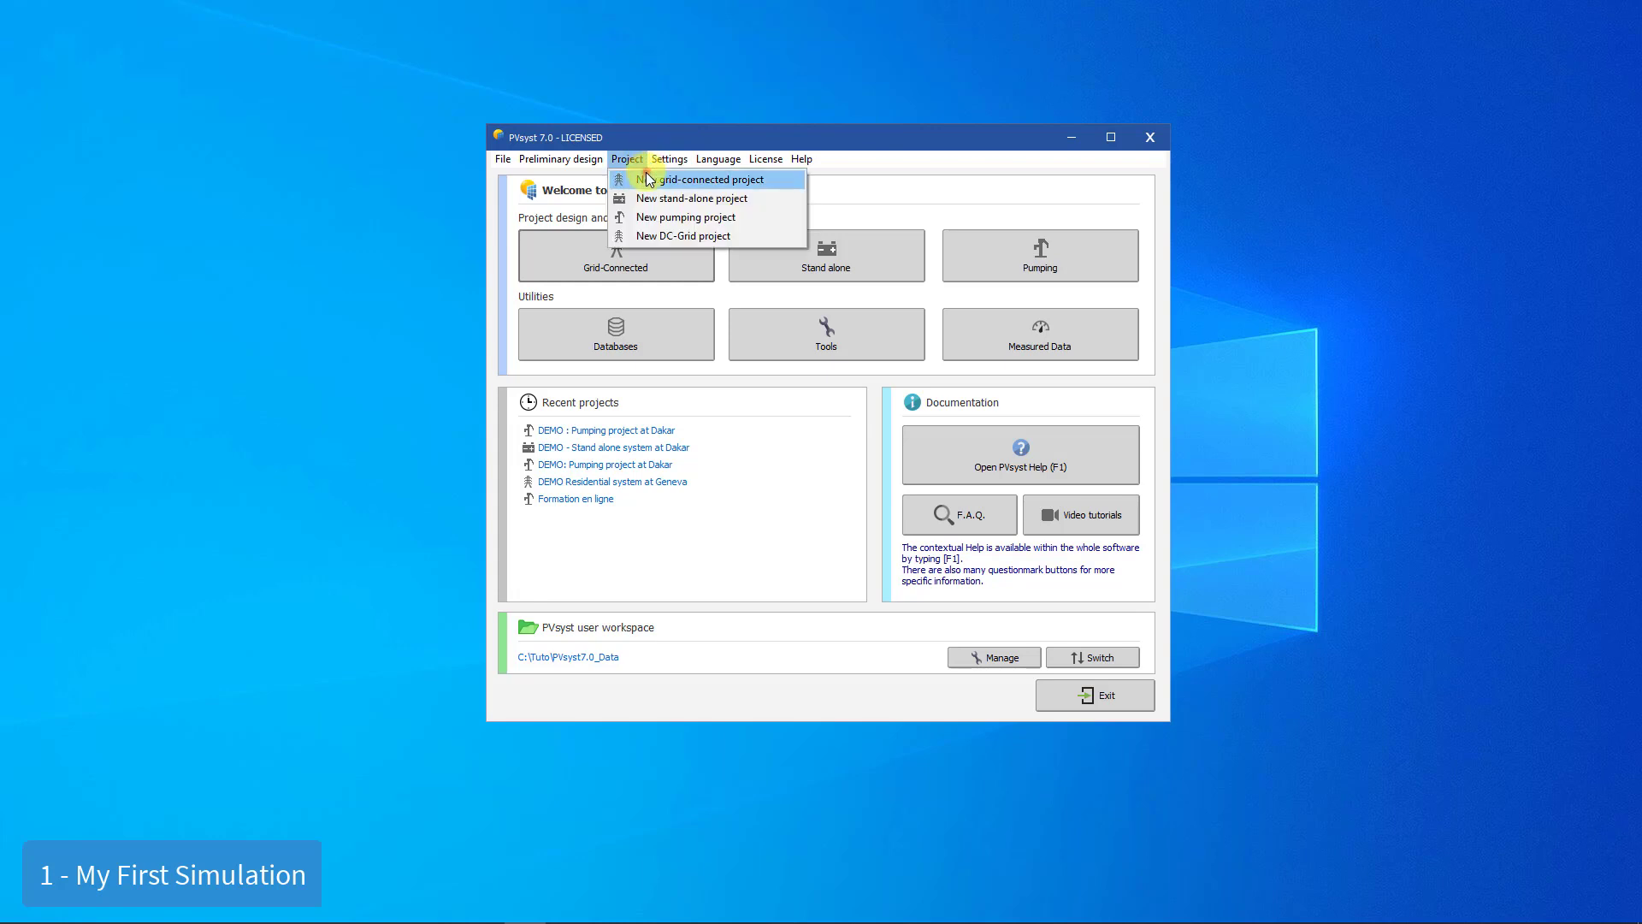
{"action": "left_click", "coordinate": [700, 178]}
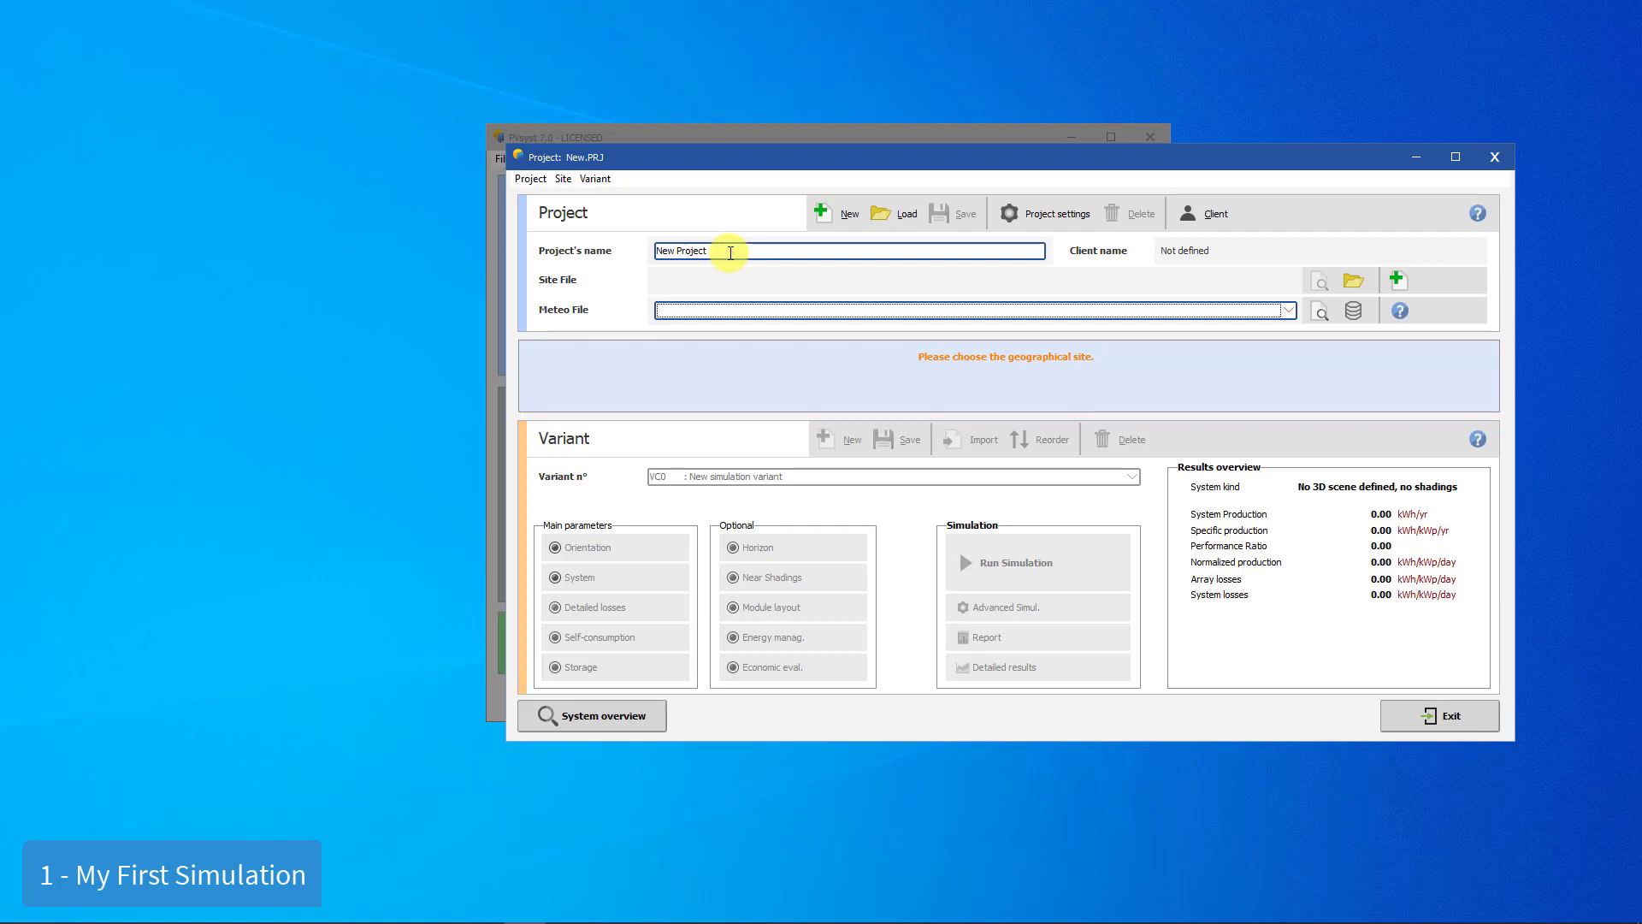
Step: Enter 'Demo Résidential System At Geneva' as the project name
{"action": "type", "text": "Demo Résidential System"}
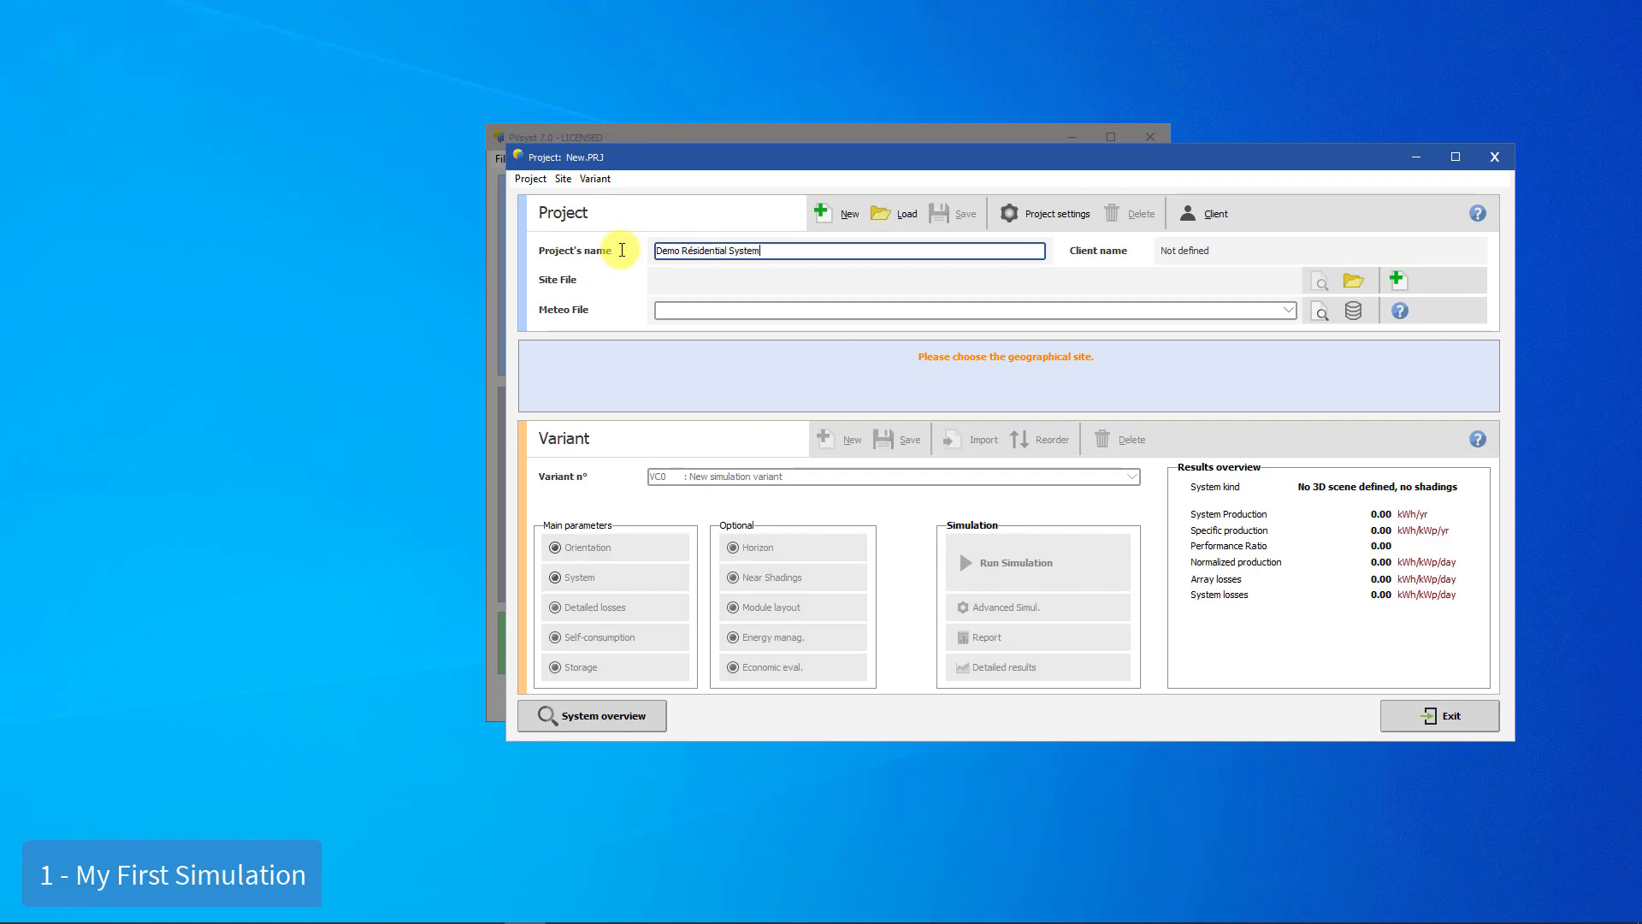
{"action": "type", "text": "At Geneva"}
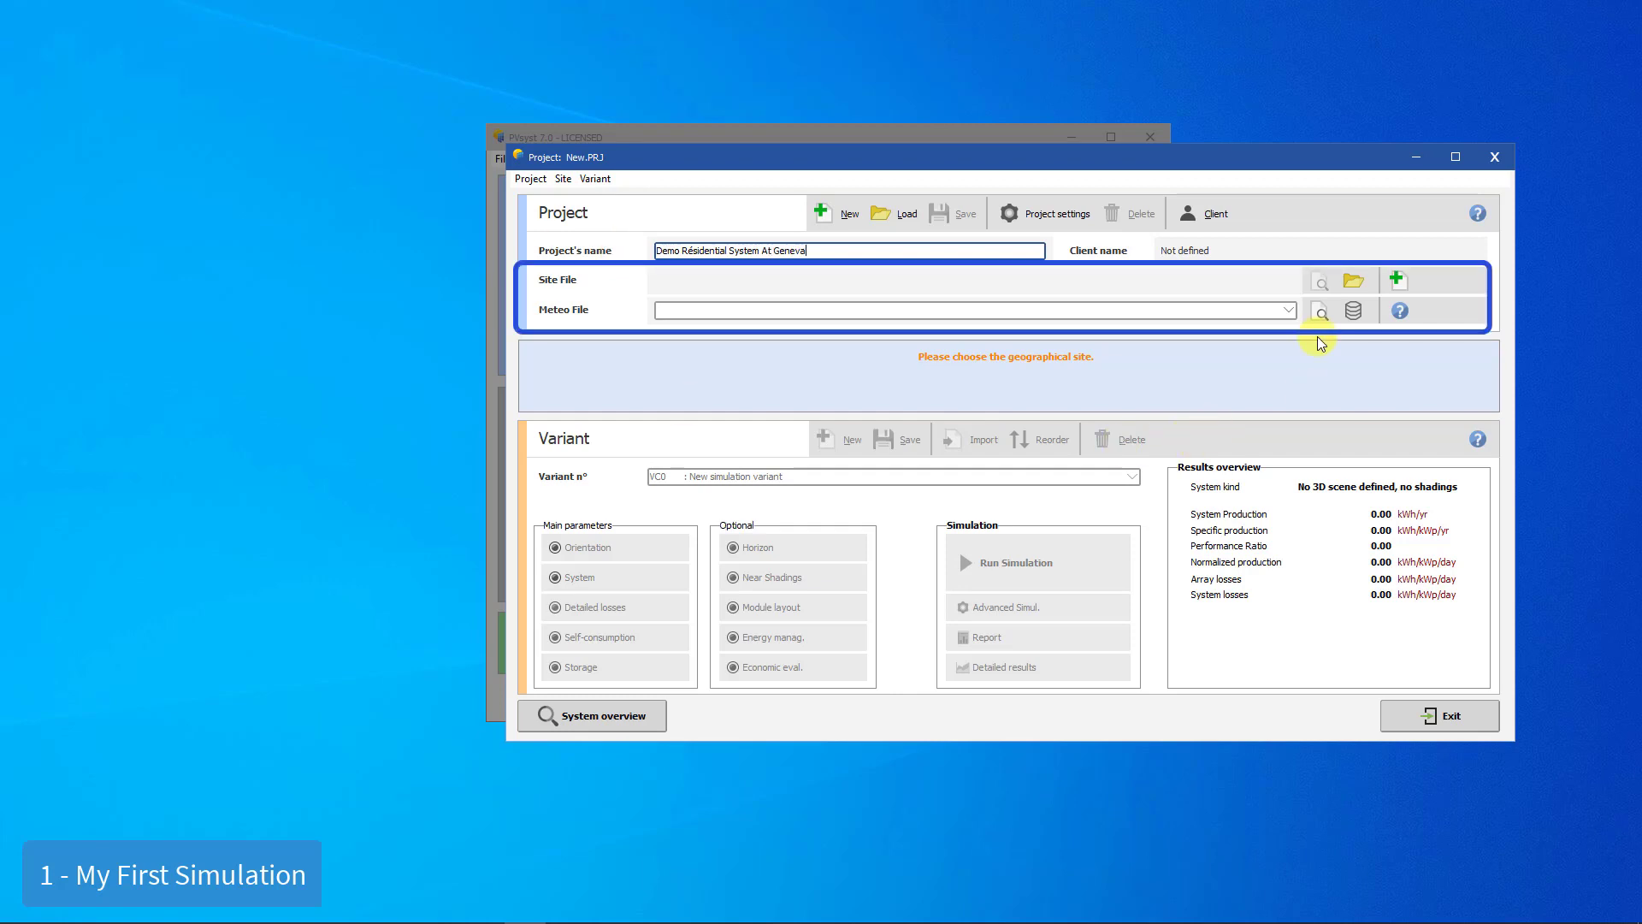
Step: Search sites for 'Gen' and pick Geneva/Cointrin with Geneva_MN71_SYN.MET meteo
{"action": "left_click", "coordinate": [1320, 310]}
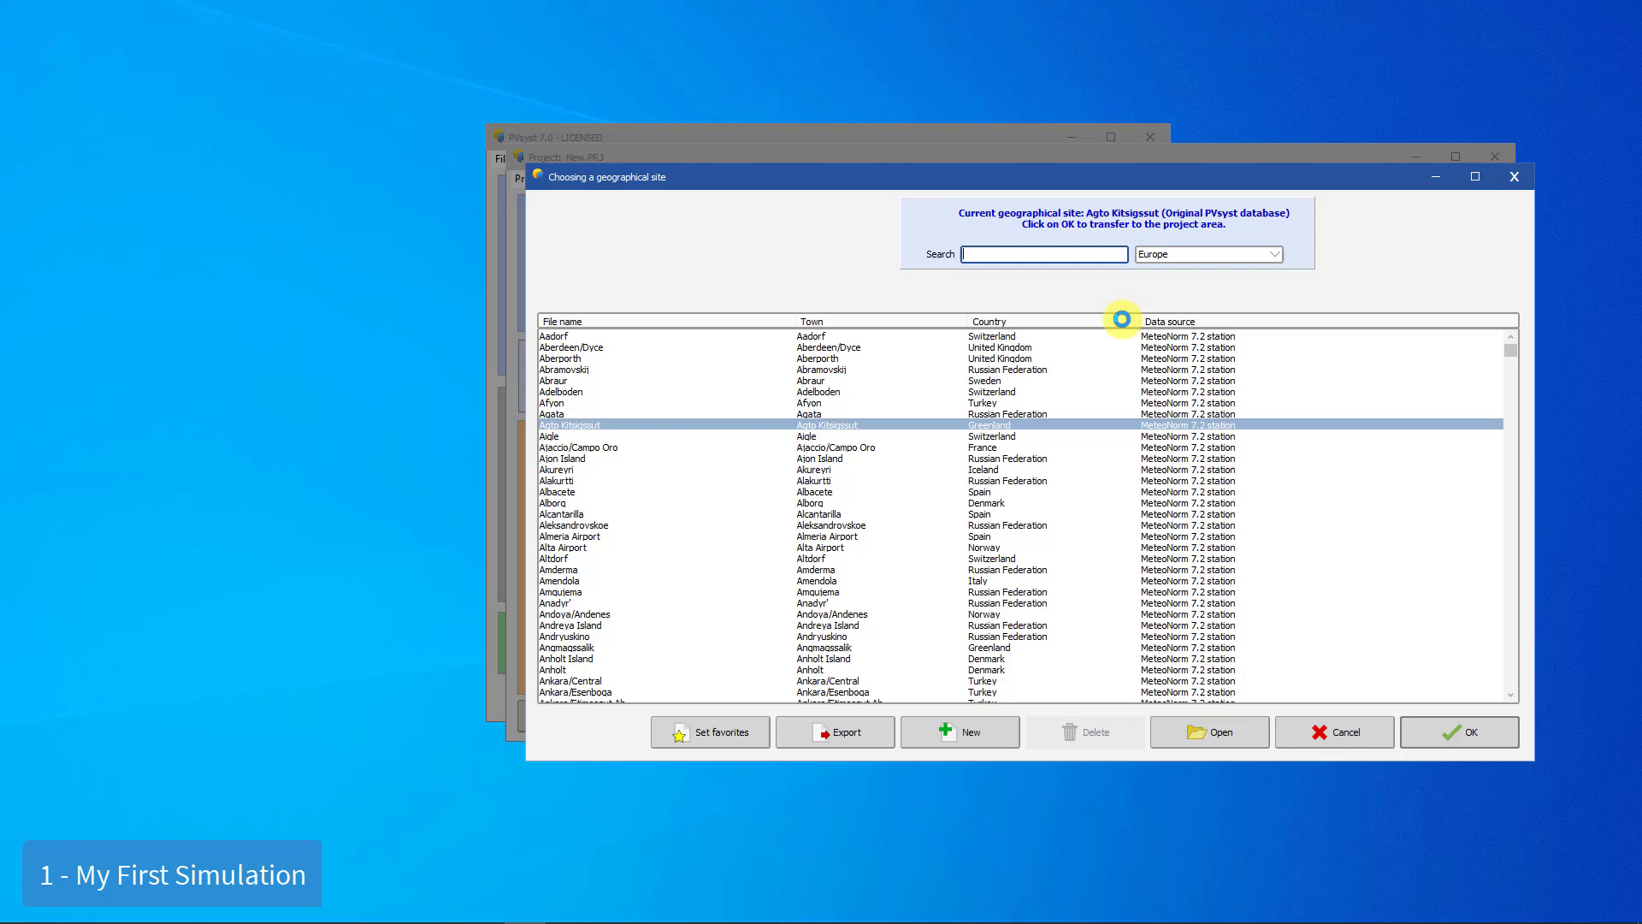
{"action": "type", "text": "Geneva"}
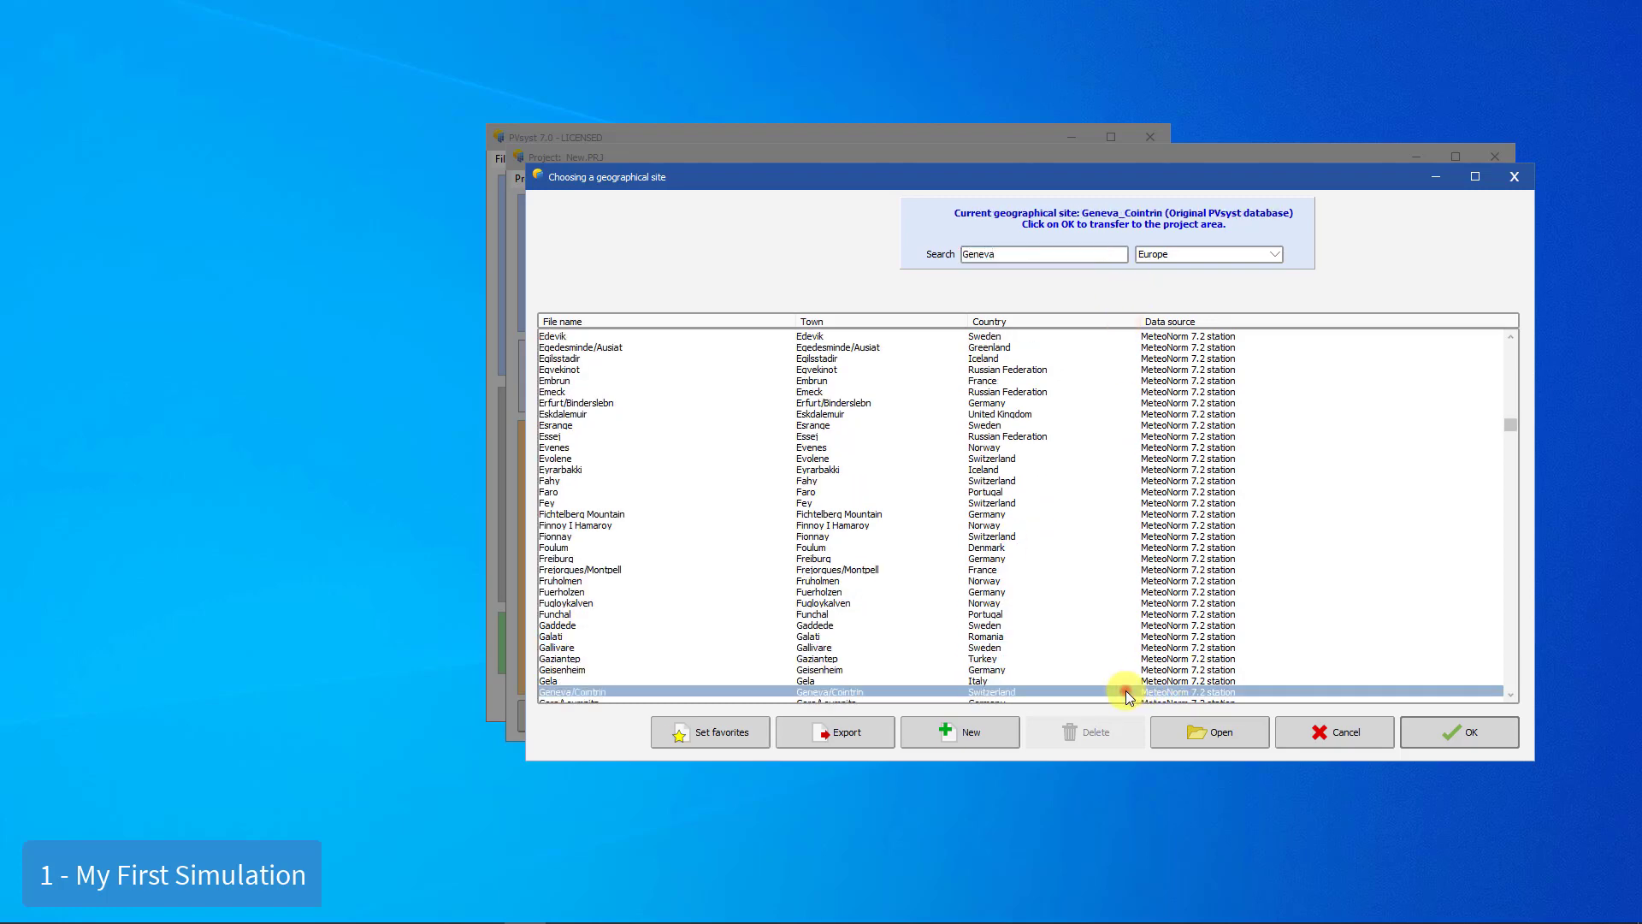
{"action": "left_click", "coordinate": [1458, 731]}
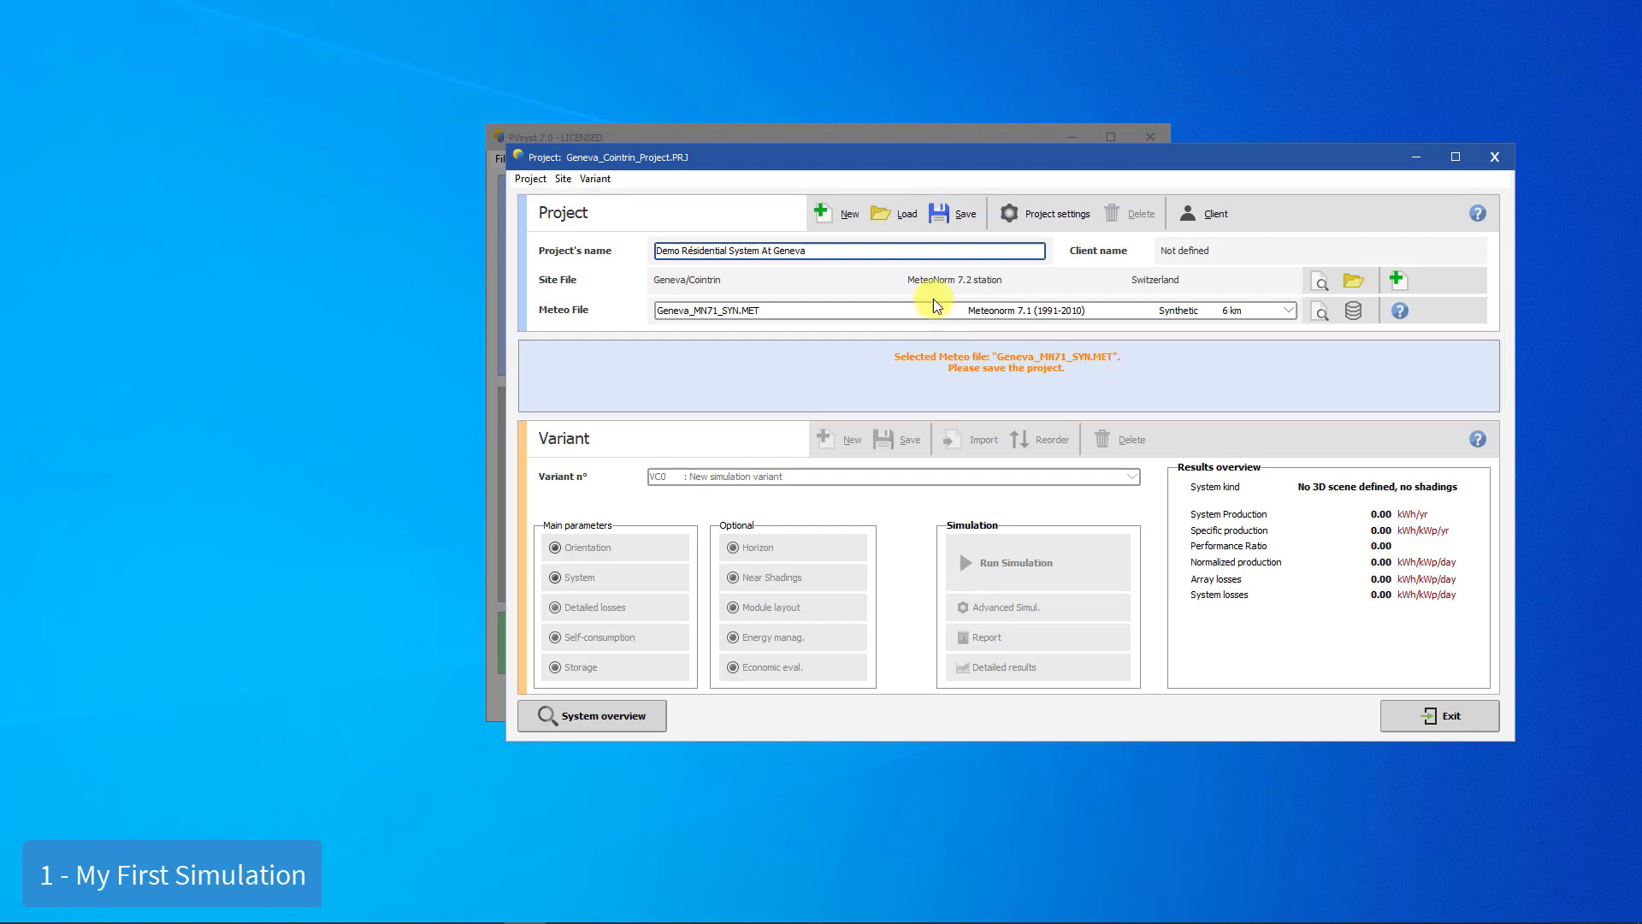
Step: Save the project file as Geneva_Cointrin_Project
{"action": "left_click", "coordinate": [951, 213]}
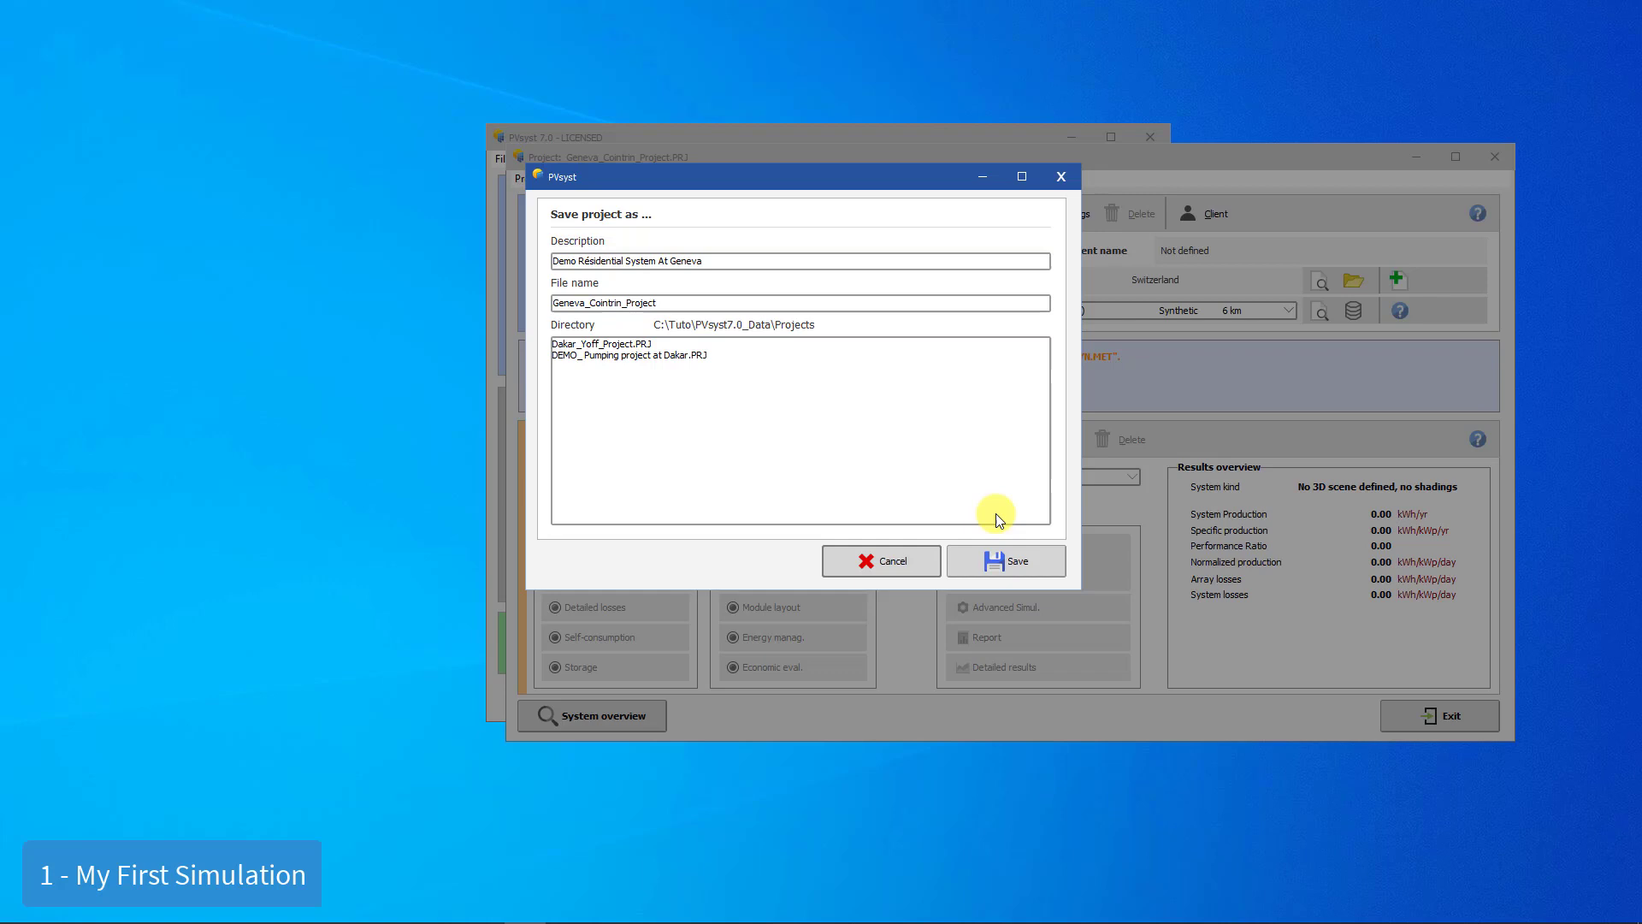
{"action": "left_click", "coordinate": [1004, 560]}
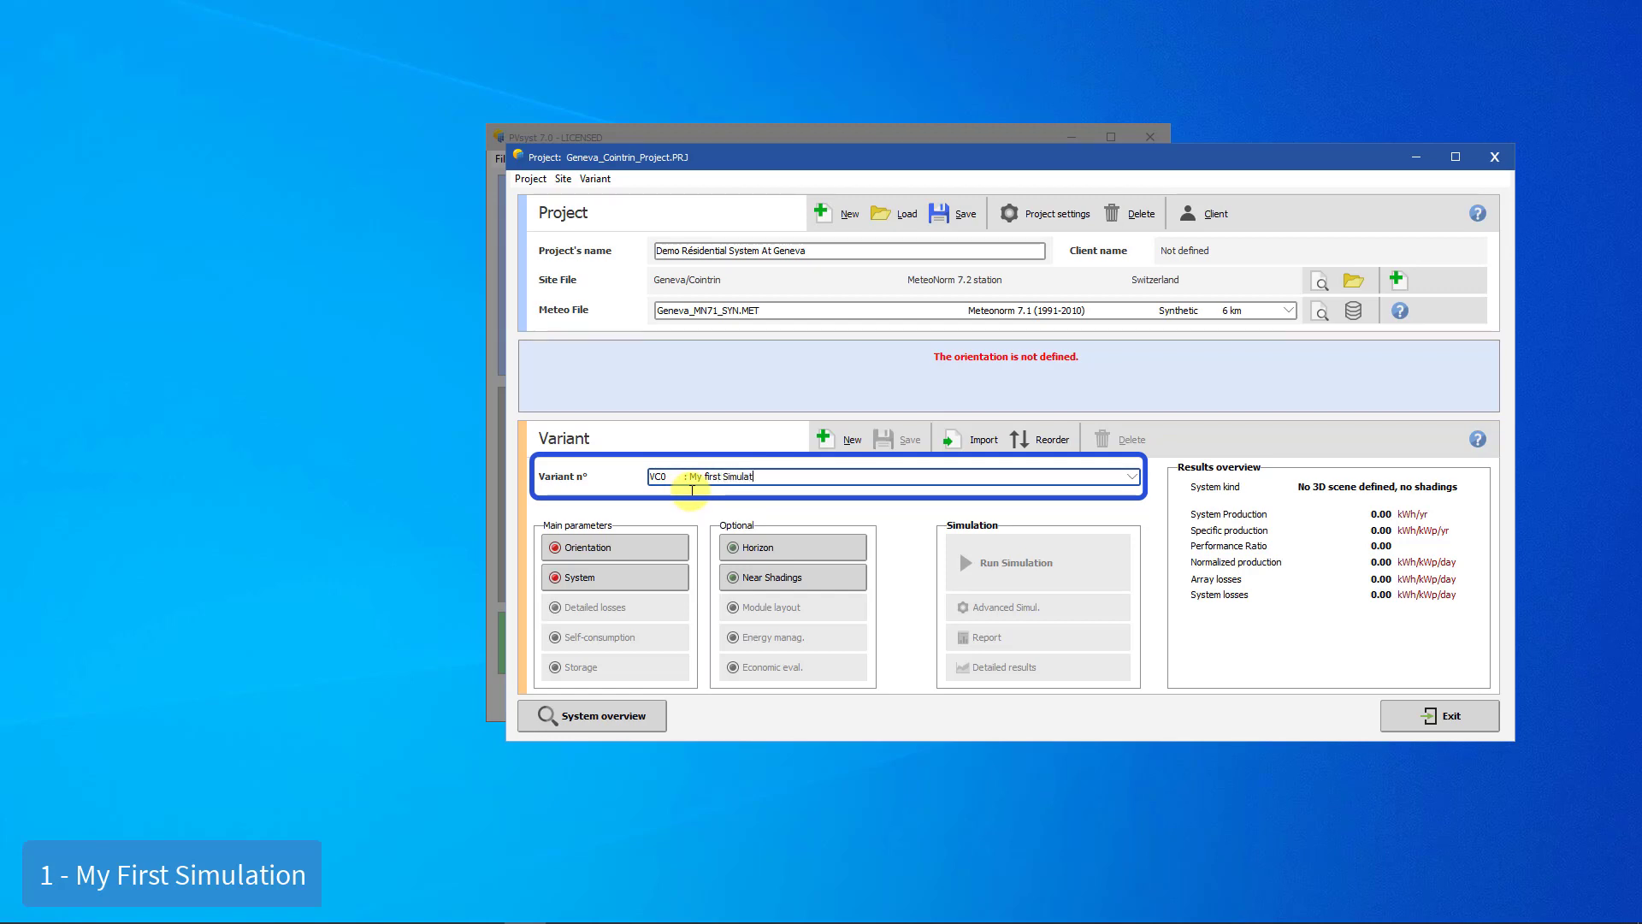
Step: Complete variant VC0's description as 'My first Simulation'
{"action": "type", "text": "ion"}
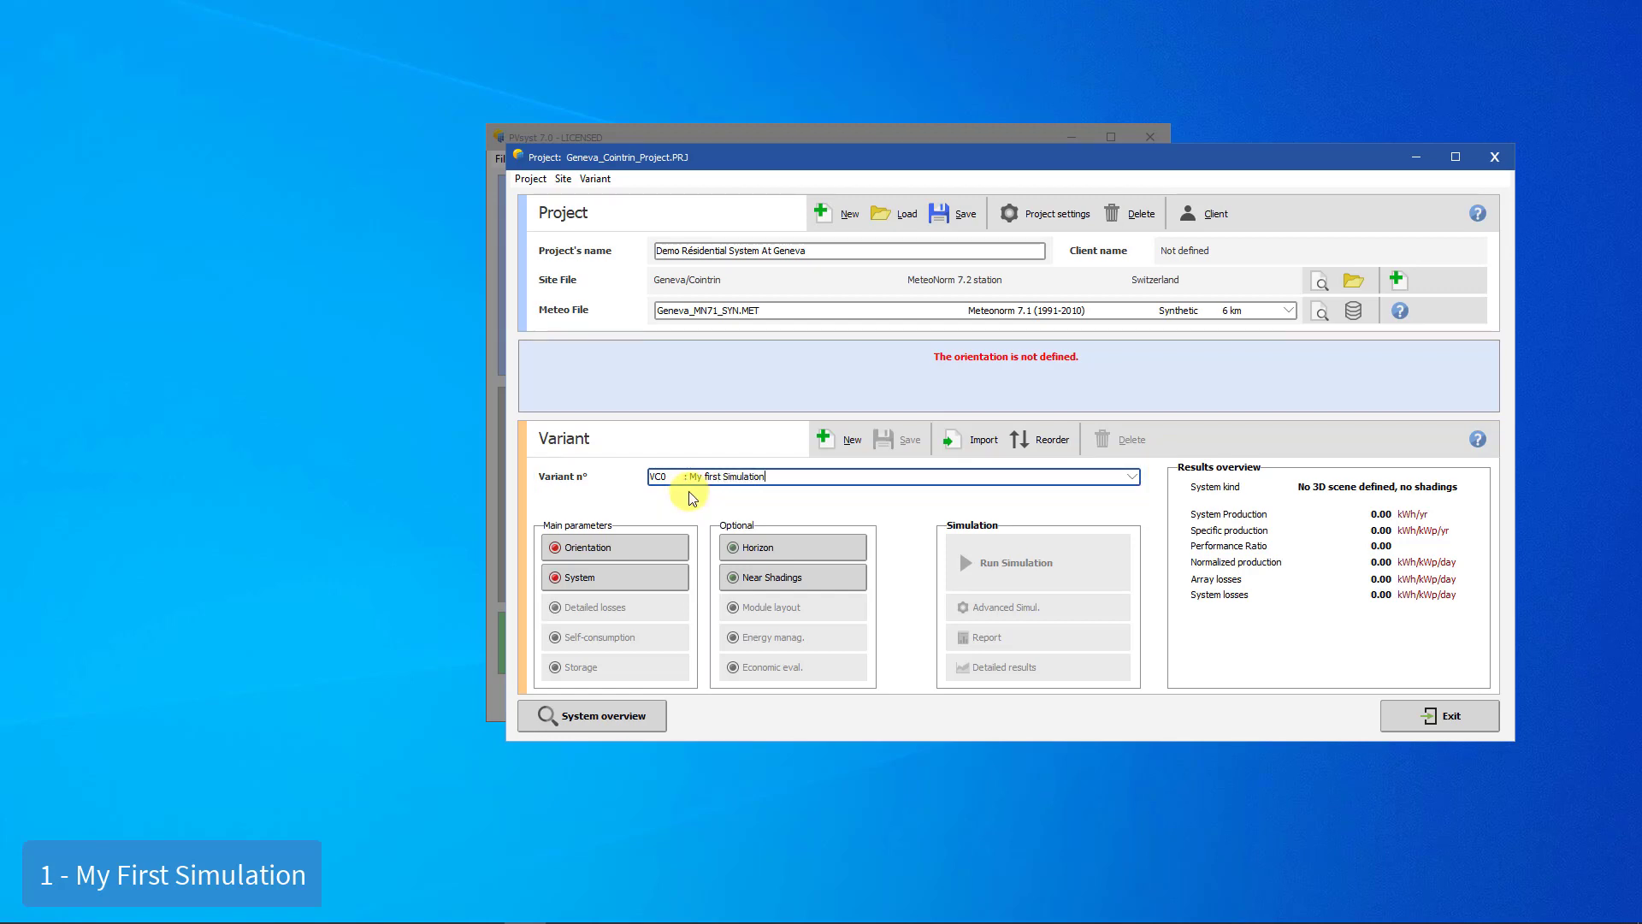
Step: Define VC0 as a fixed tilted plane with 25° tilt and 20° azimuth
{"action": "left_click", "coordinate": [592, 546]}
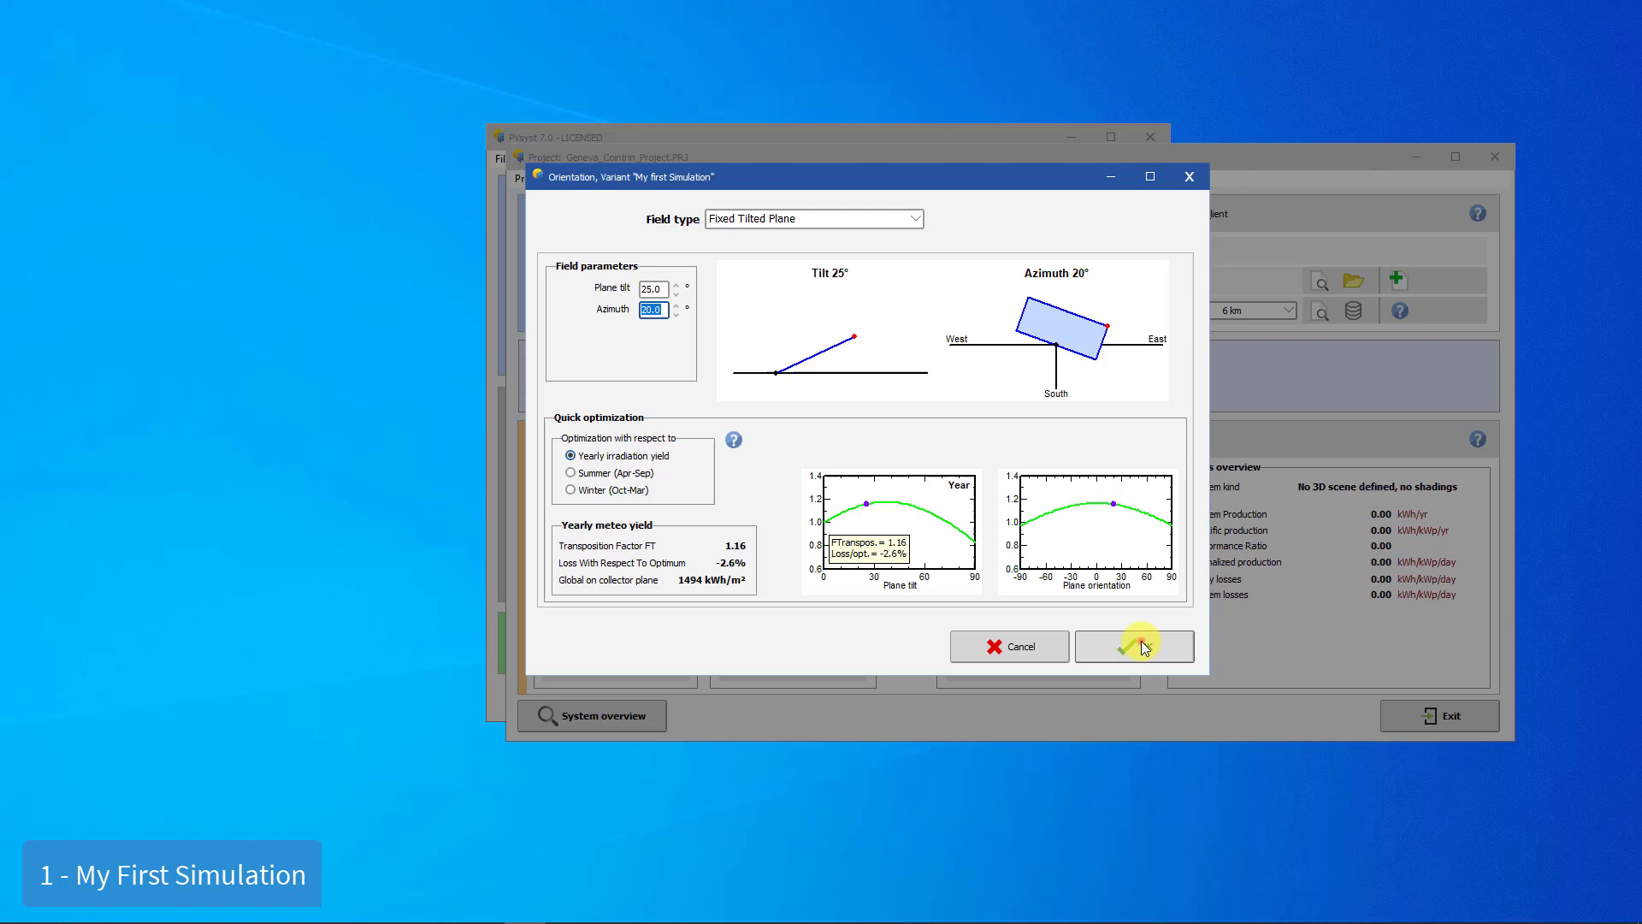
{"action": "left_click", "coordinate": [1134, 645]}
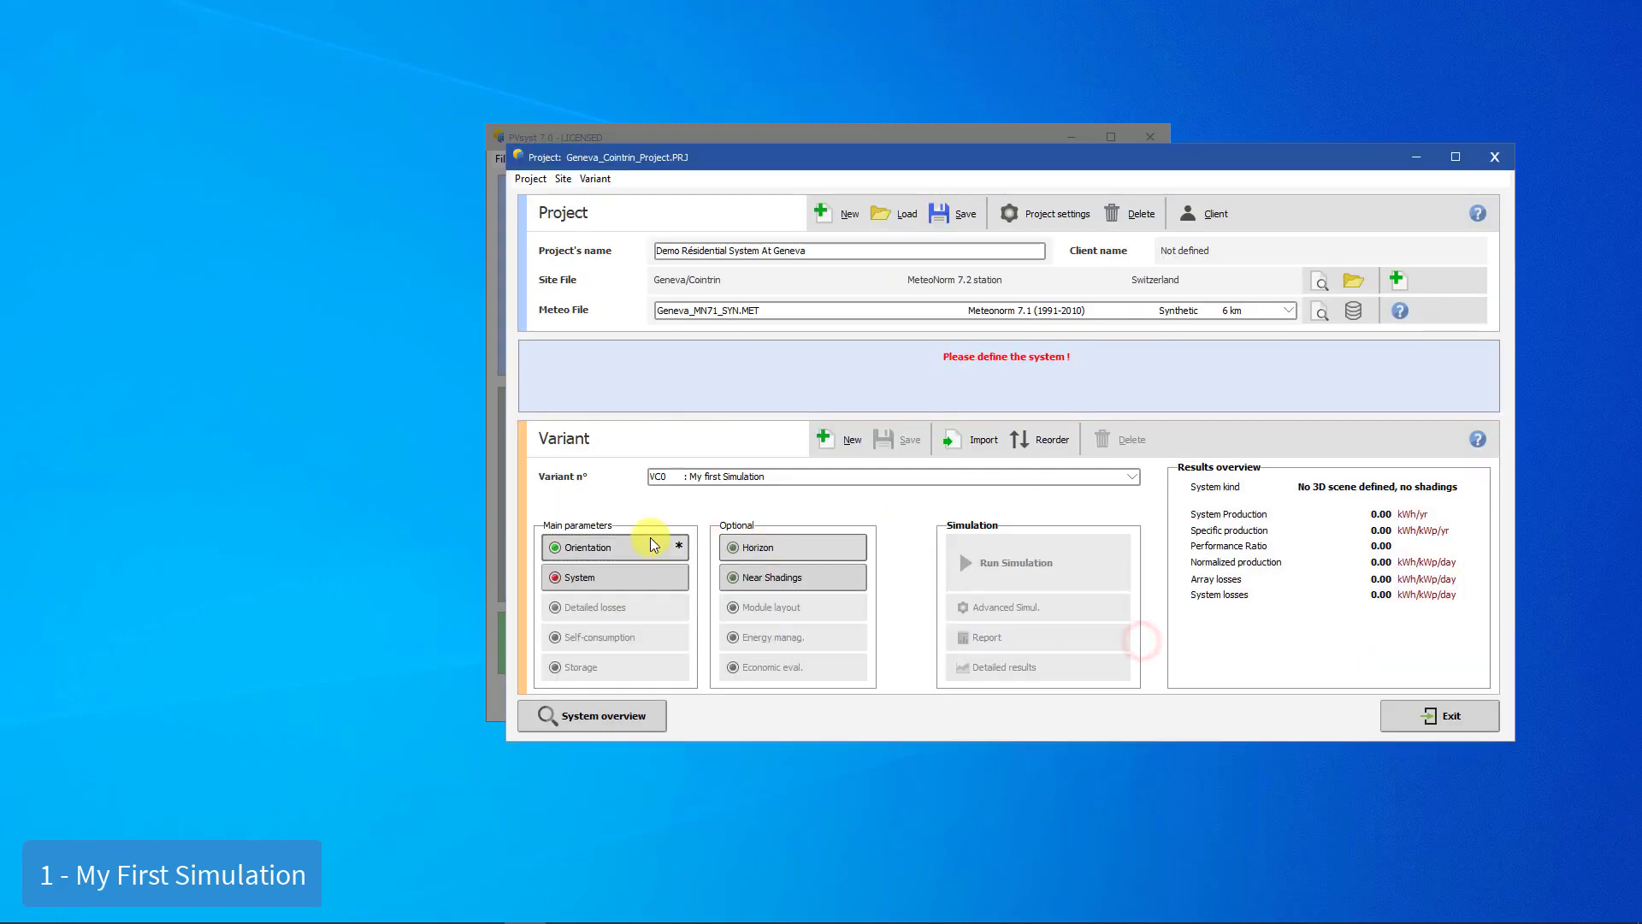
Step: Pre-size for 50 m² available area (9.3 kWp) with Generic Mono 300 Wp modules
{"action": "left_click", "coordinate": [583, 577]}
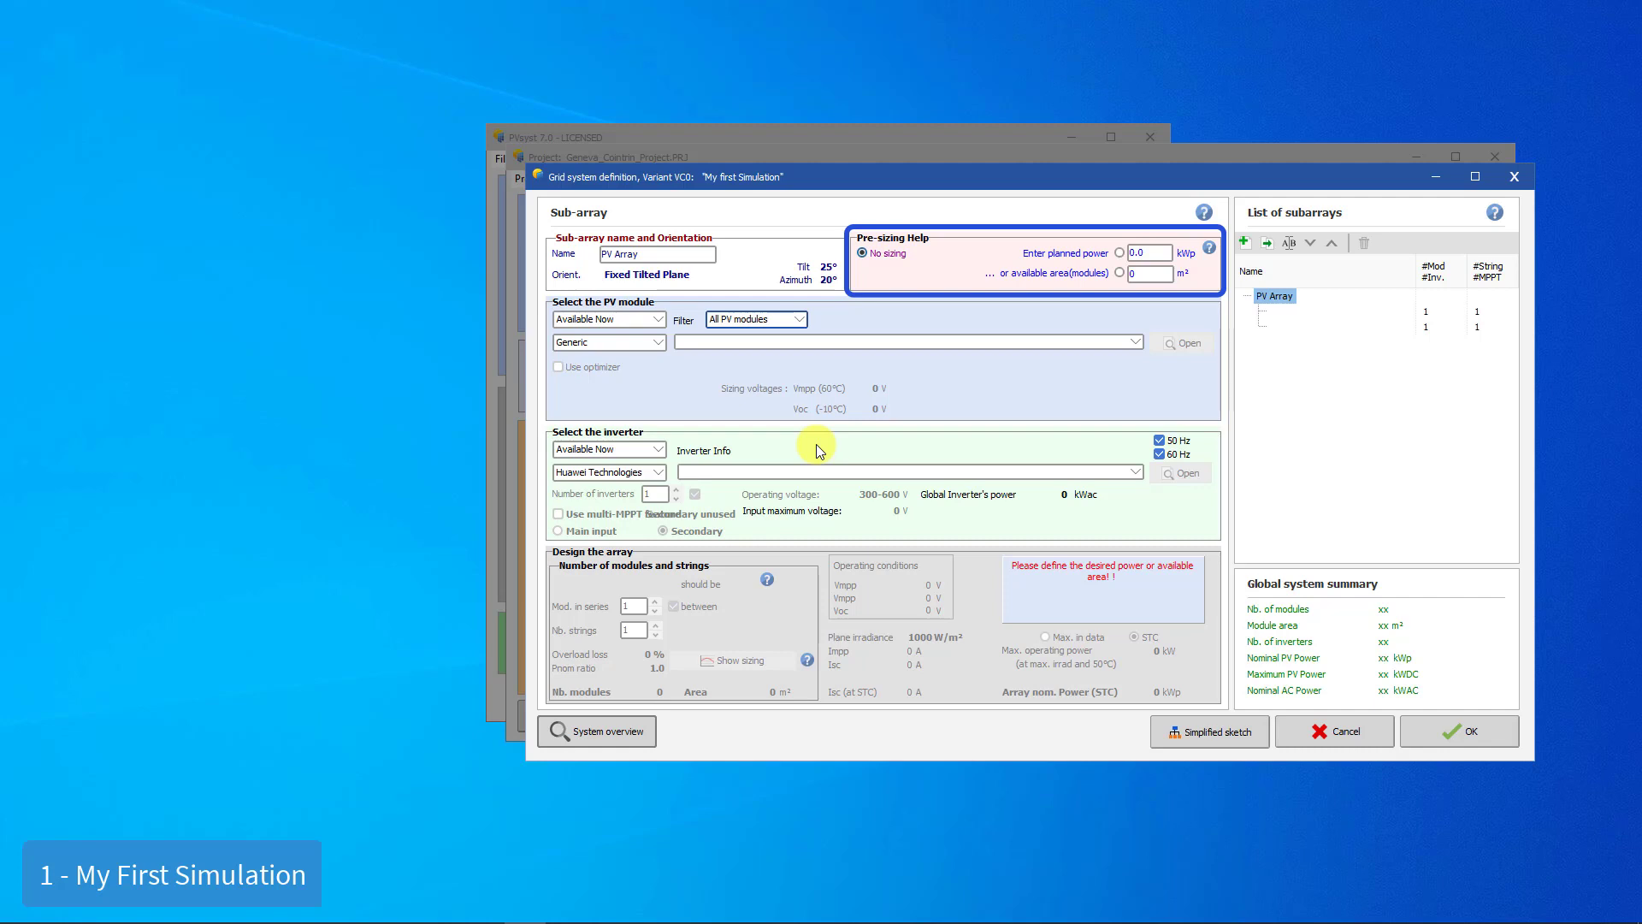
{"action": "left_click", "coordinate": [1148, 272]}
{"action": "type", "text": "80"}
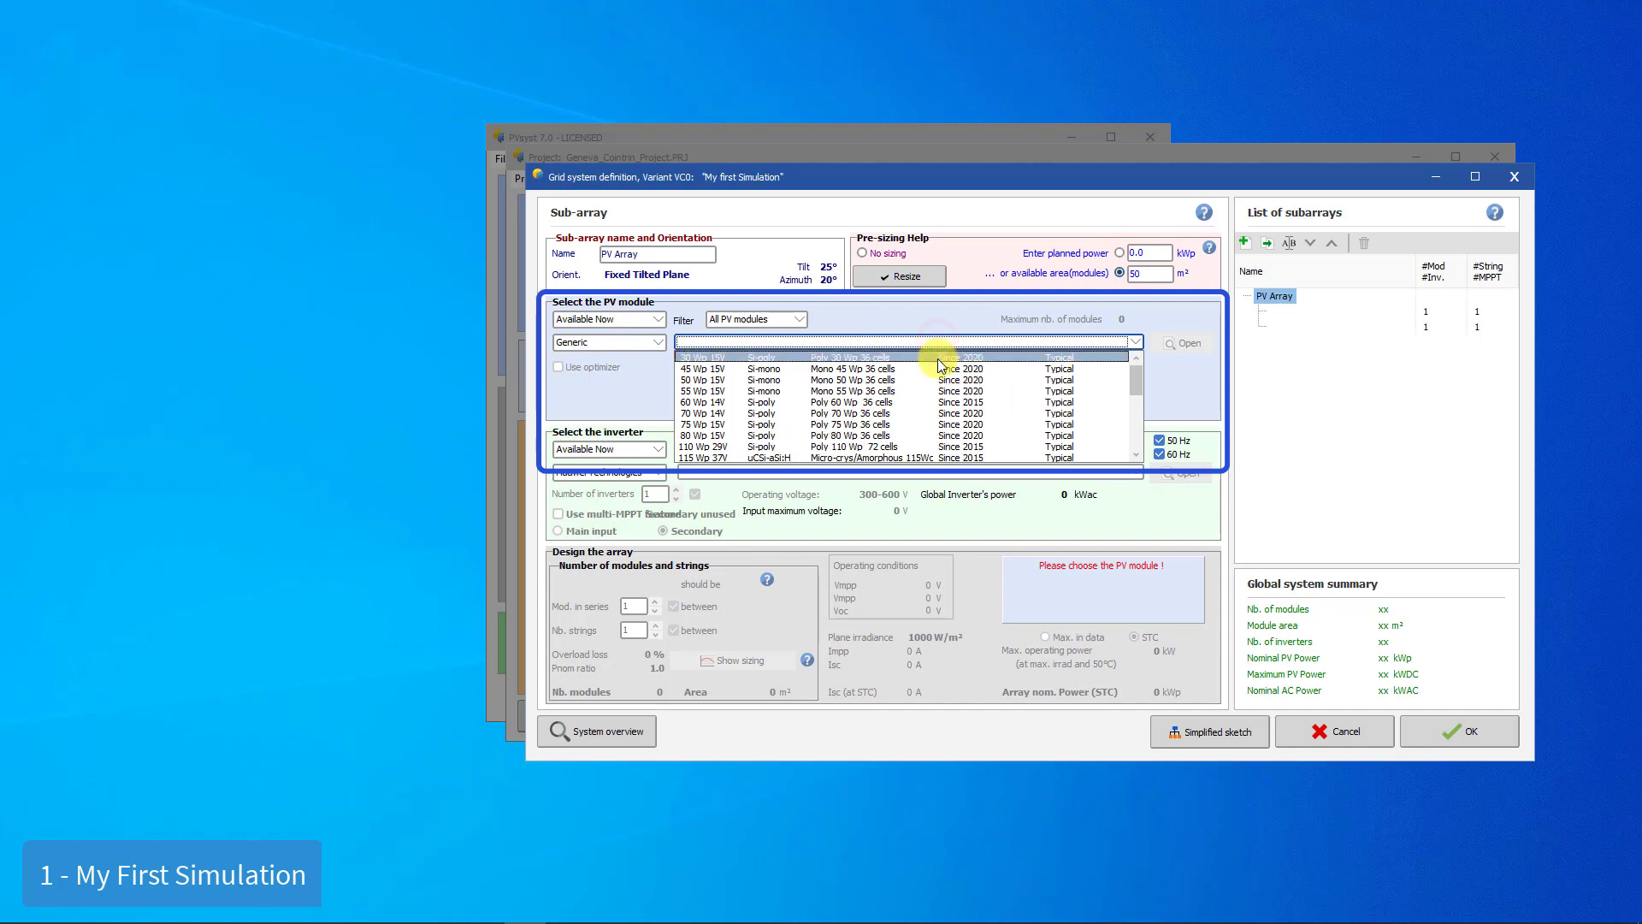
{"action": "scroll", "scroll_direction": "down", "scroll_amount": 3}
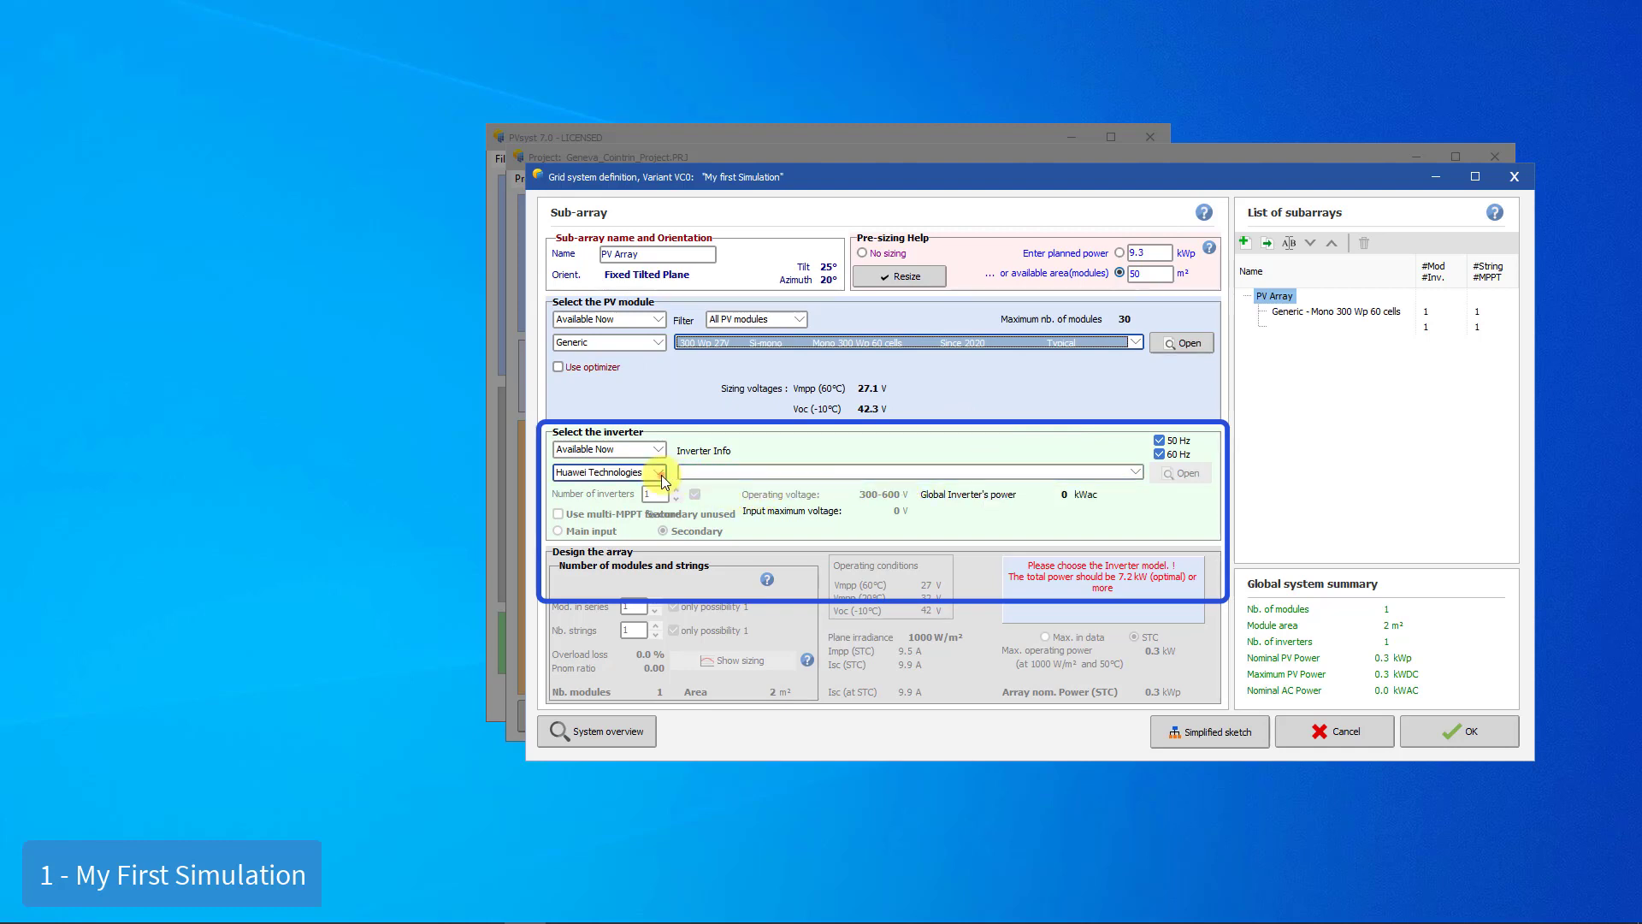
Step: Select the Generic 7.5 kWac multi-MPPT inverter with 2 strings of 15 modules
{"action": "left_click", "coordinate": [657, 472]}
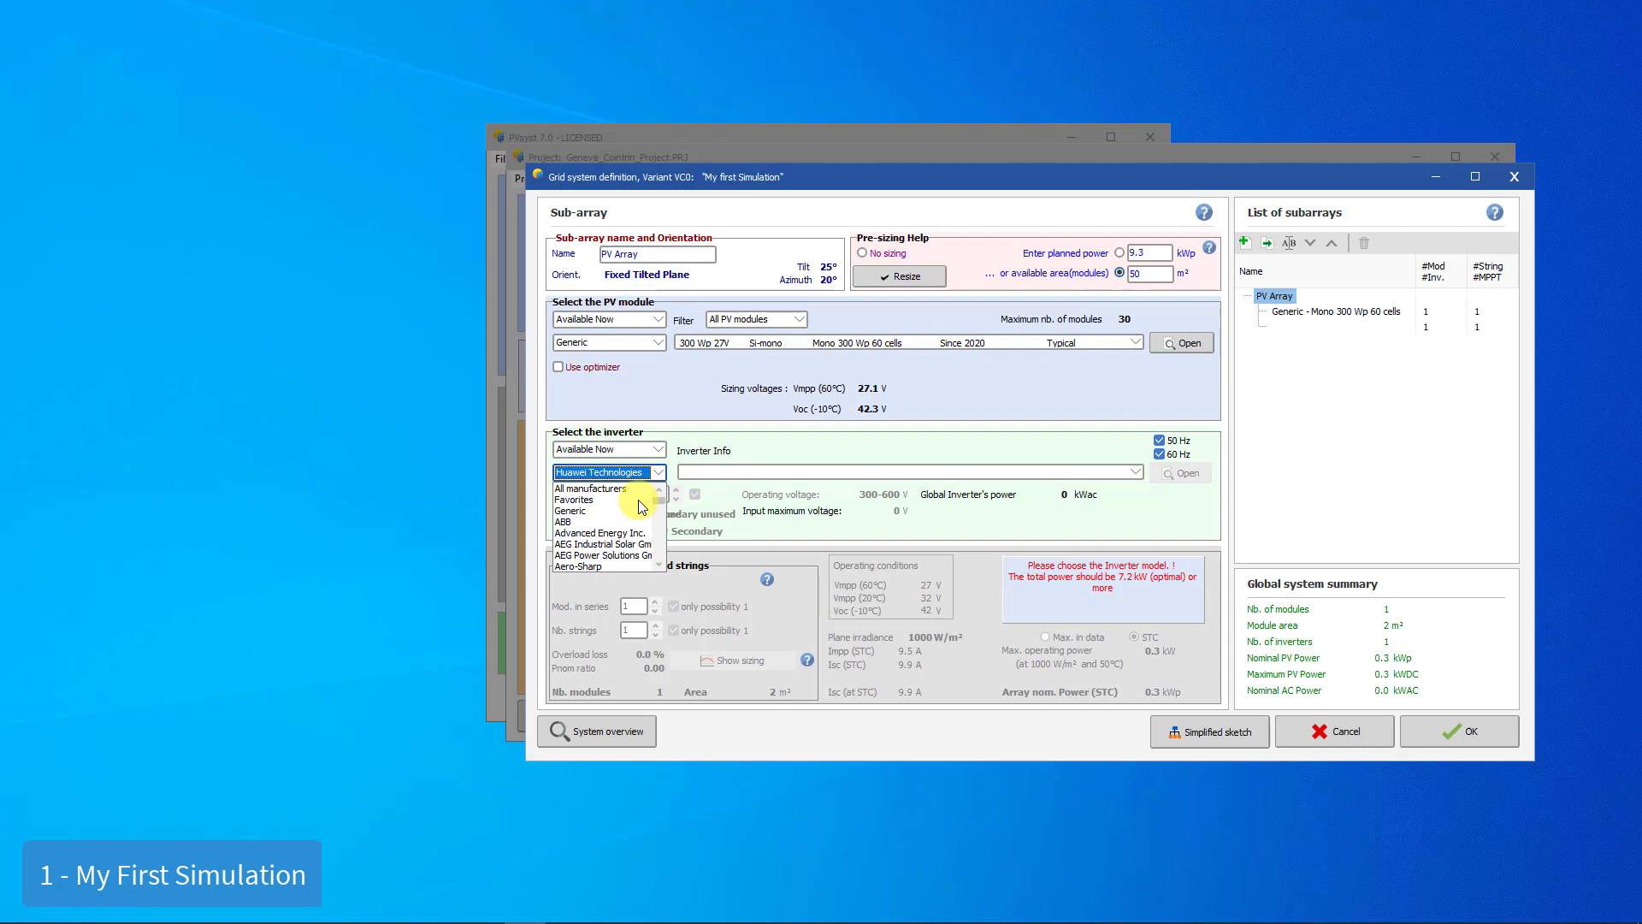
{"action": "left_click", "coordinate": [571, 511]}
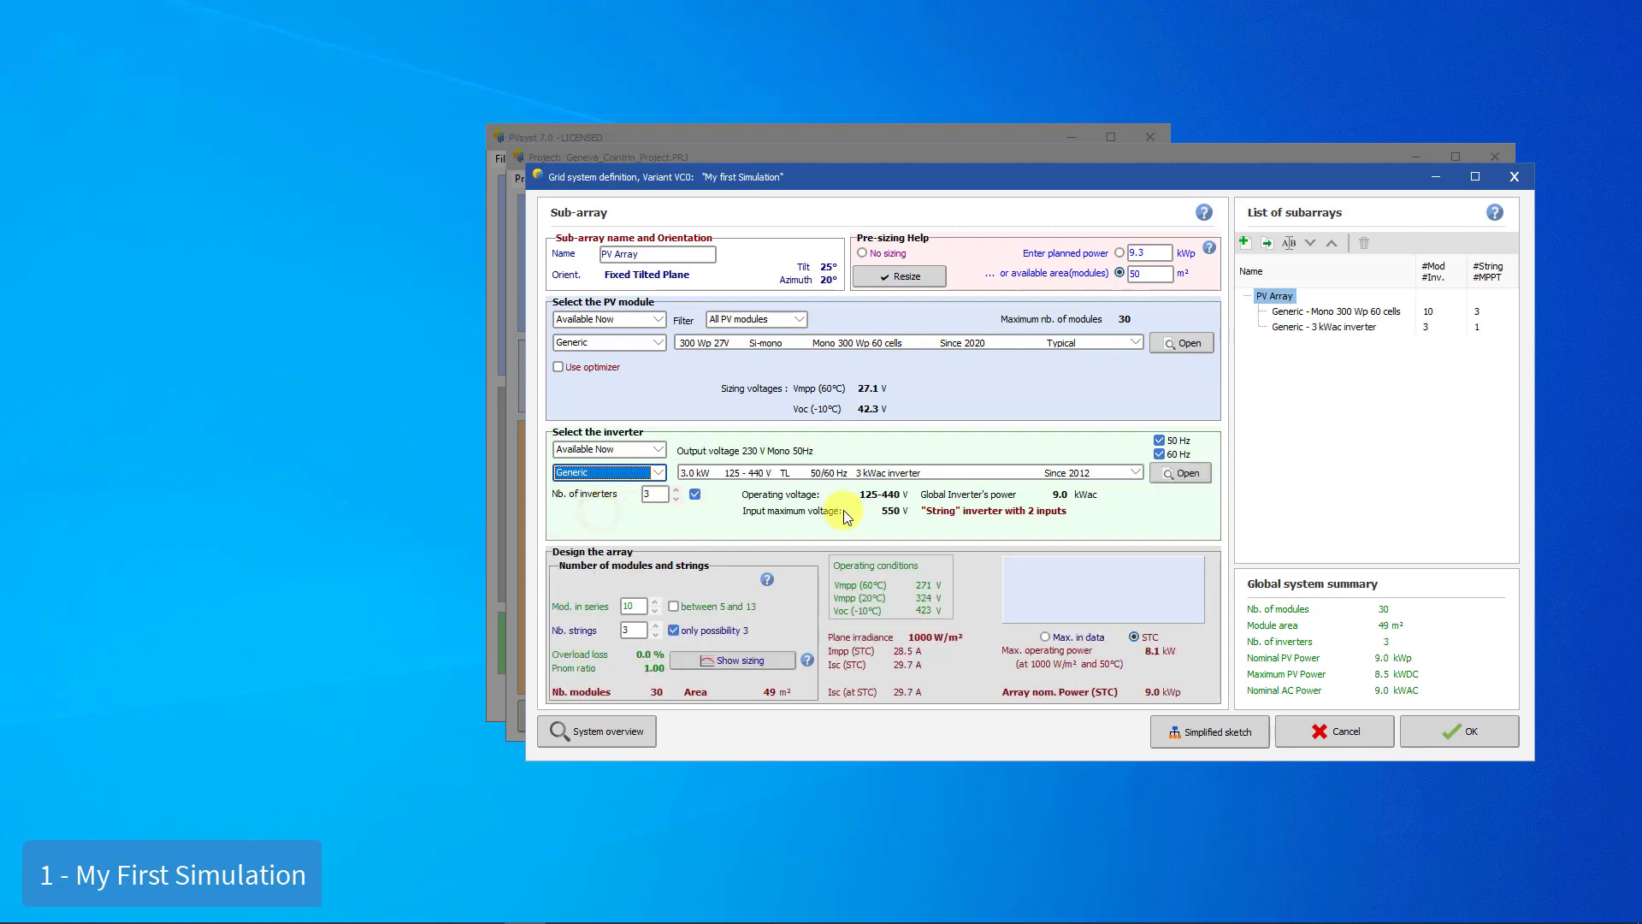
{"action": "left_click", "coordinate": [1134, 472]}
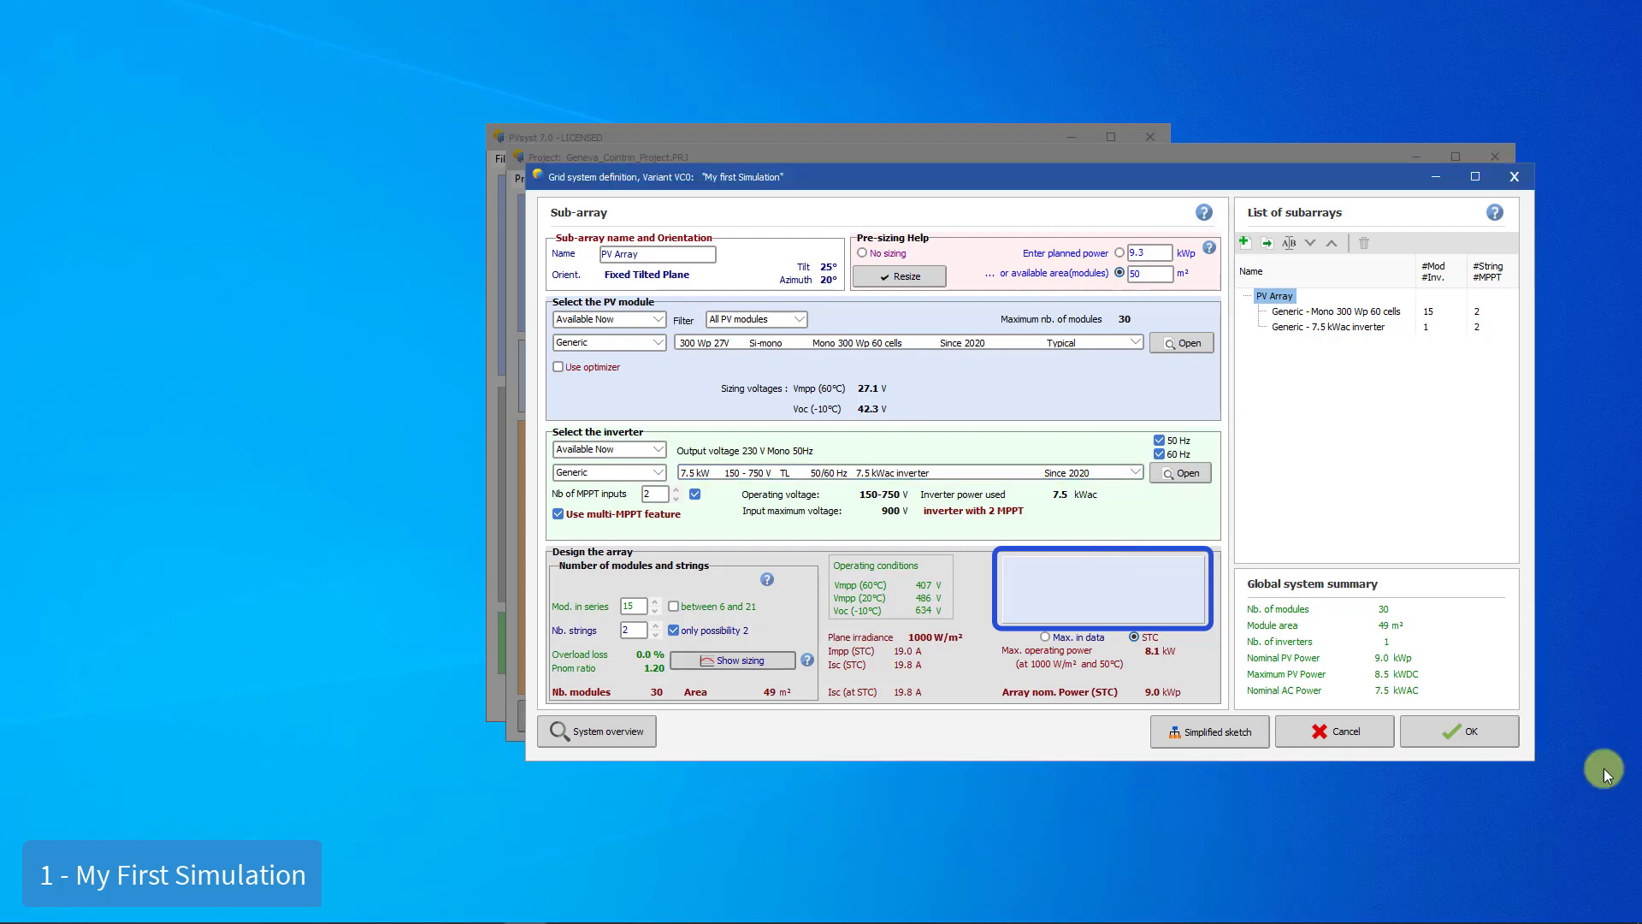
{"action": "left_click", "coordinate": [1457, 729]}
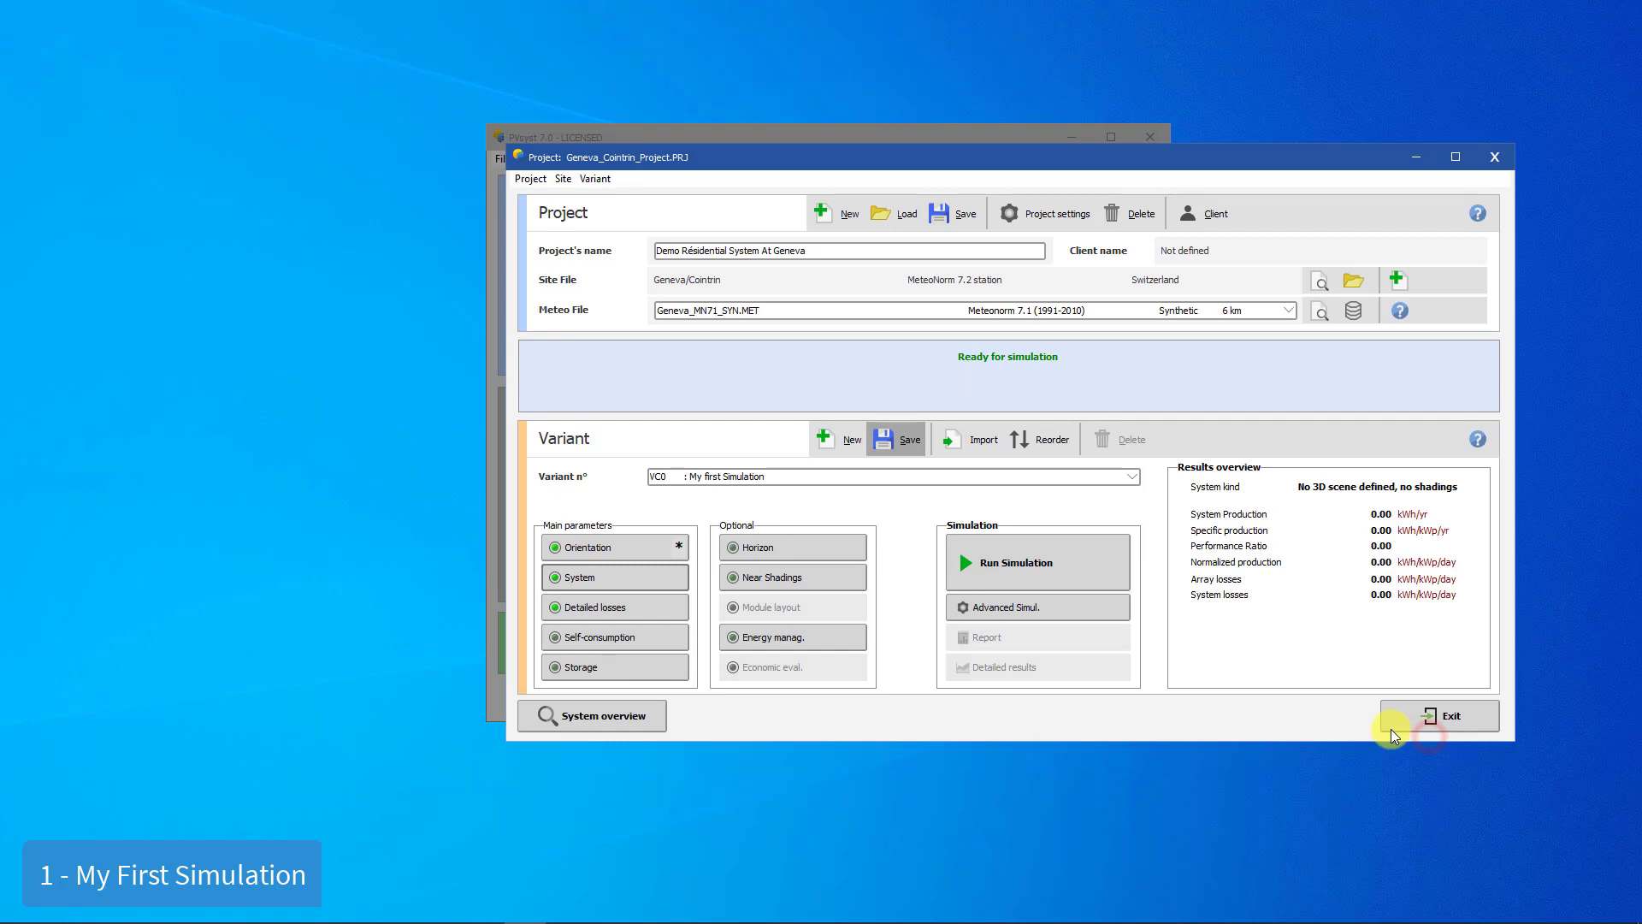
{"action": "mouse_move", "coordinate": [1142, 648]}
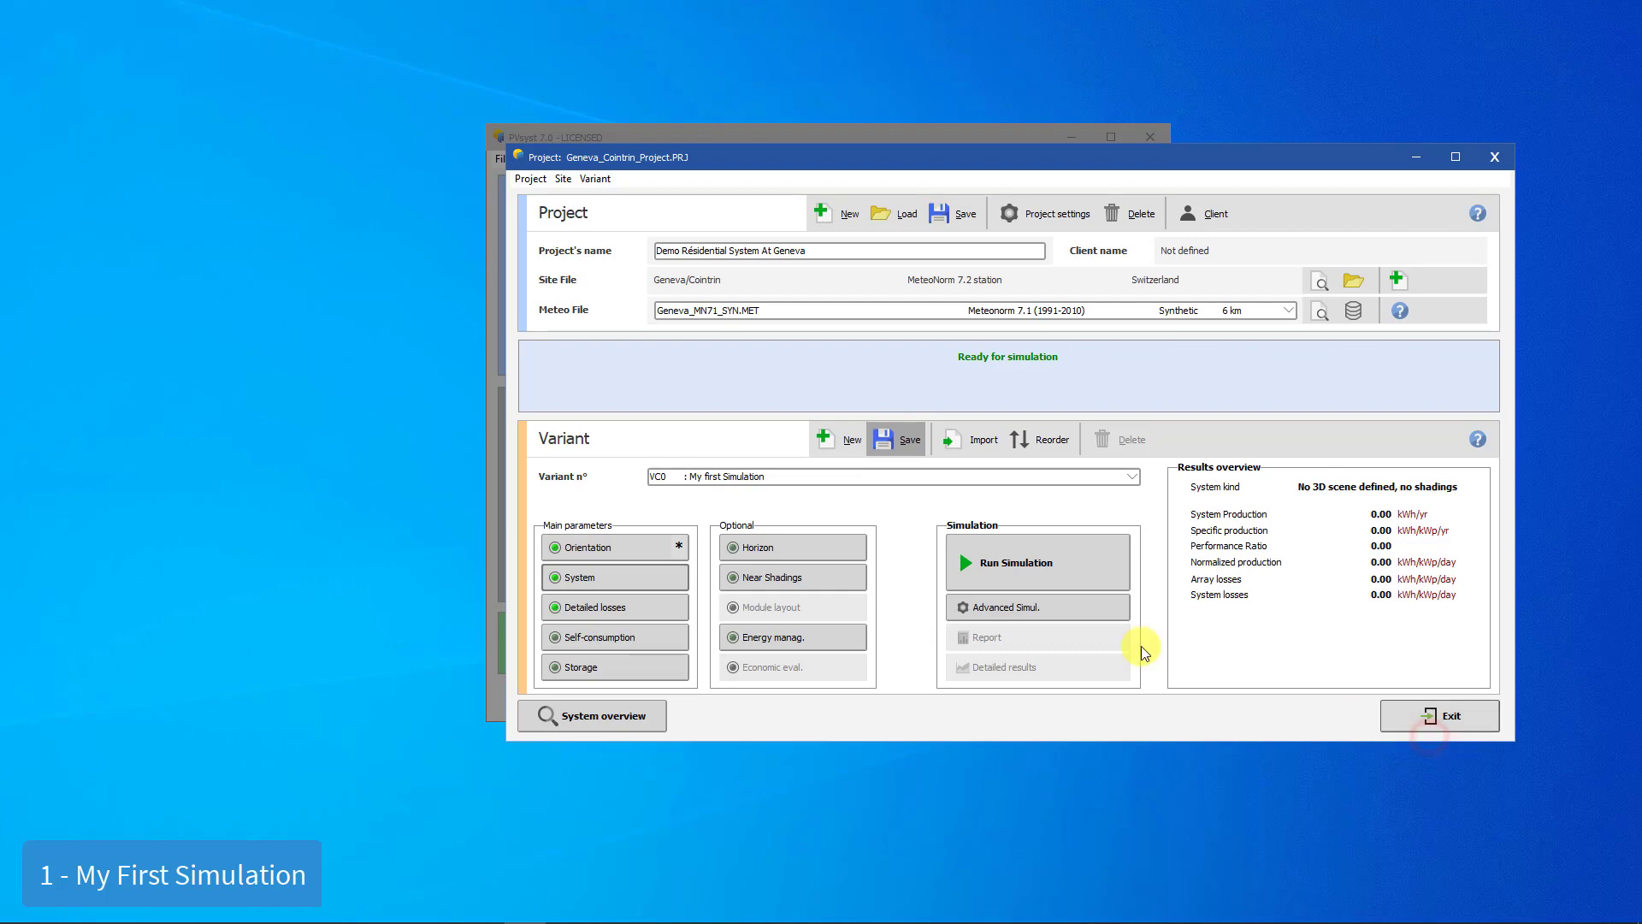
{"action": "left_click", "coordinate": [1036, 562]}
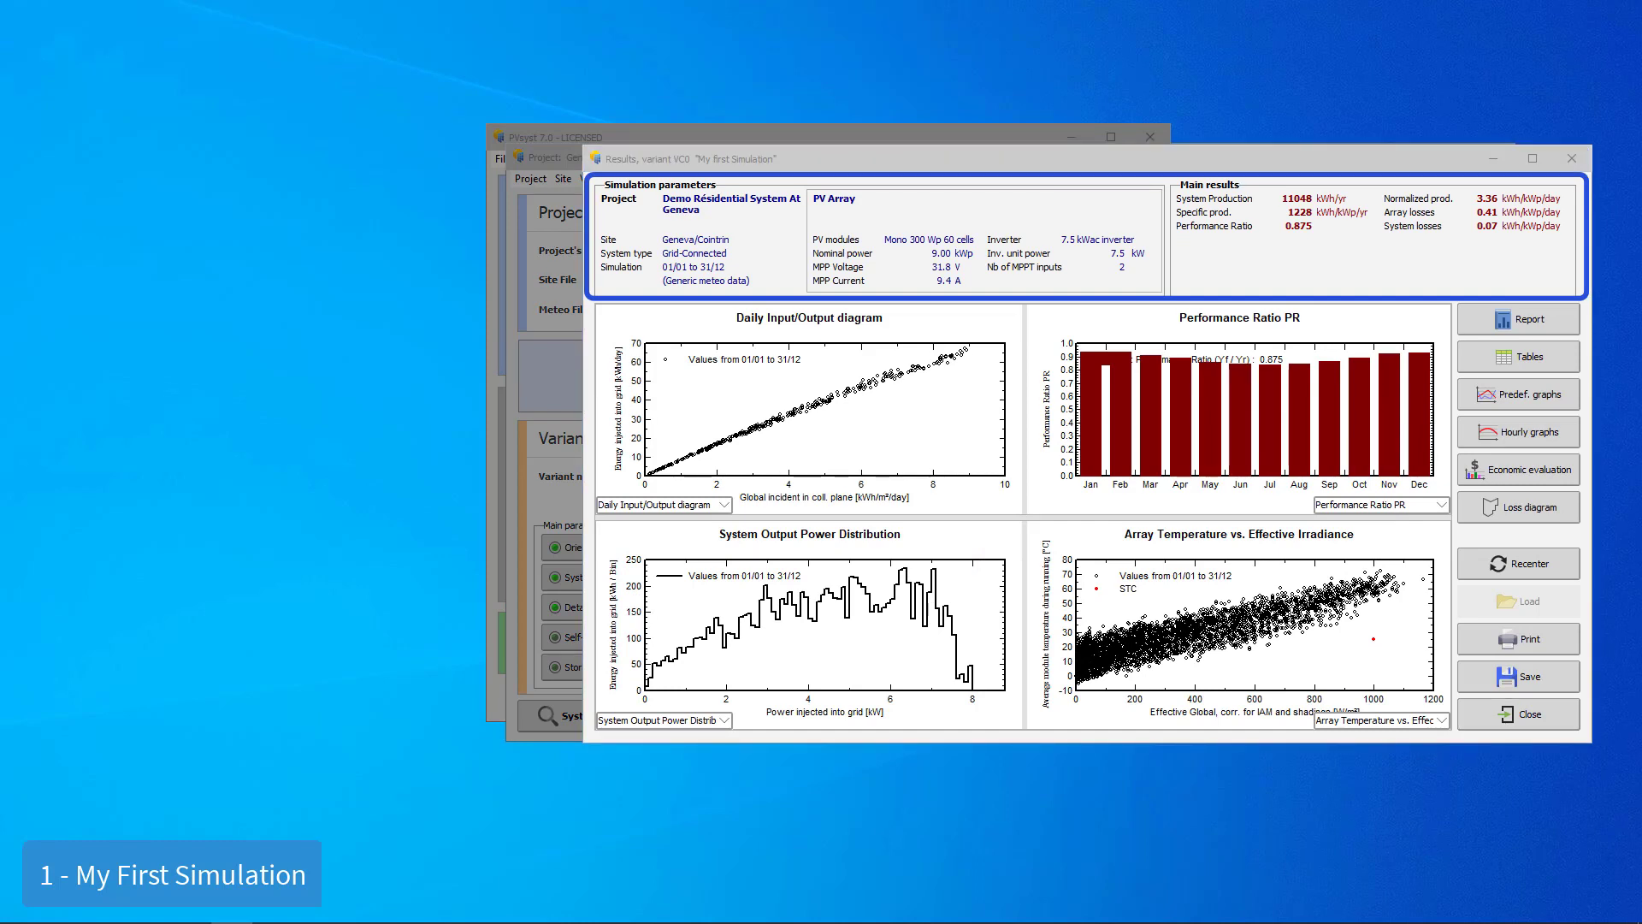
{"action": "mouse_move", "coordinate": [1517, 468]}
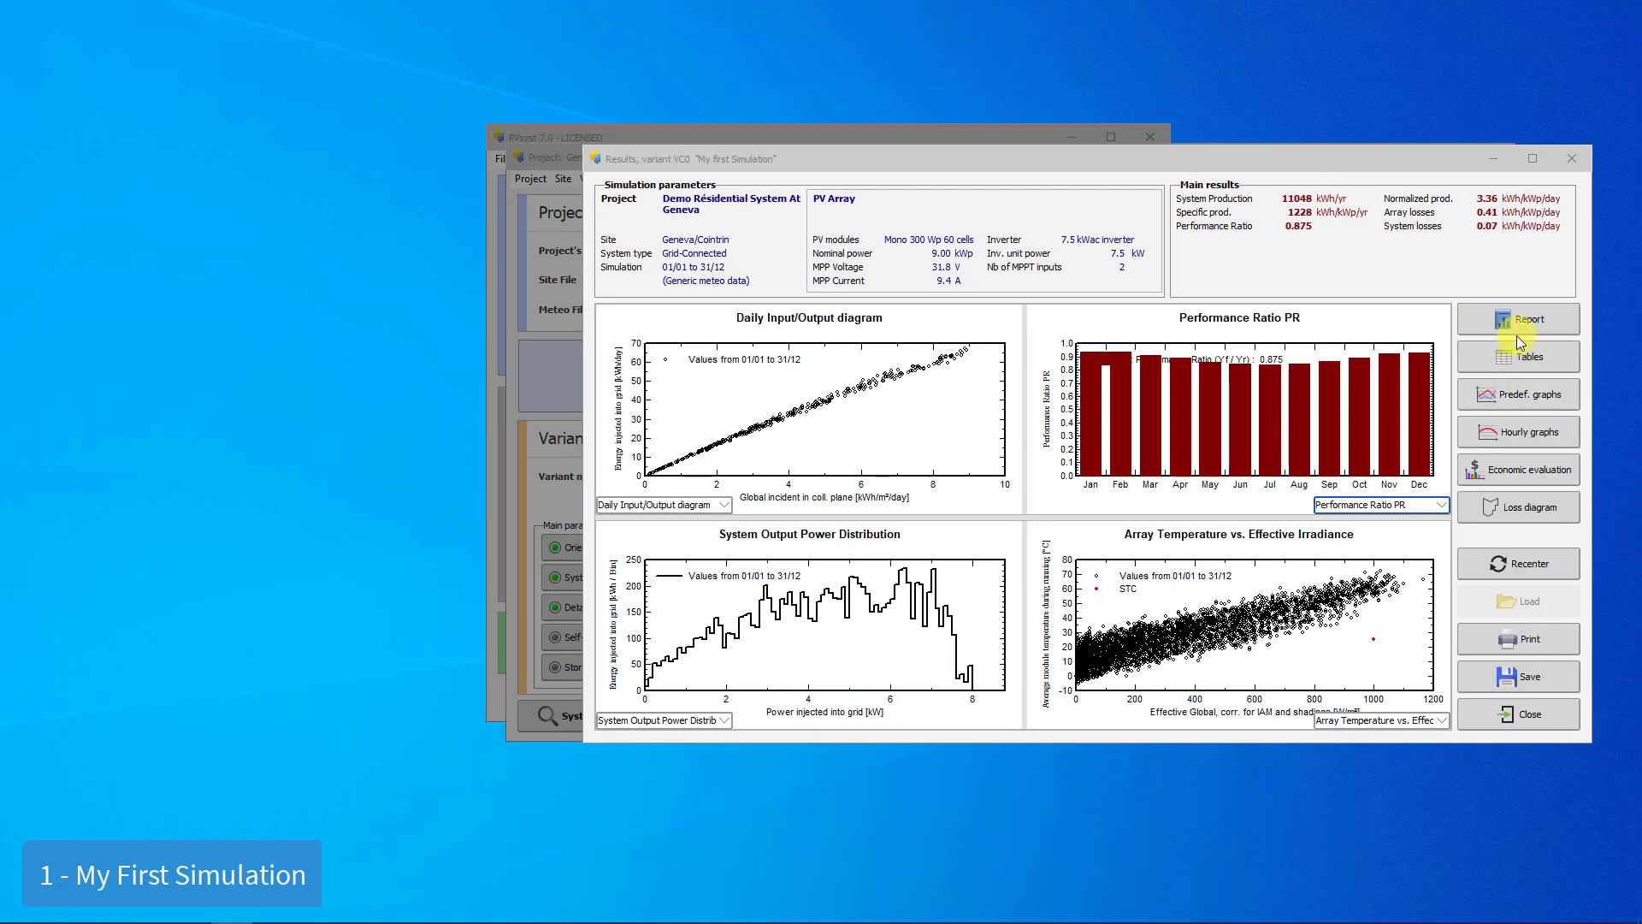
Step: Open the simulation report and move to page 2 with the results summary
{"action": "left_click", "coordinate": [1526, 319]}
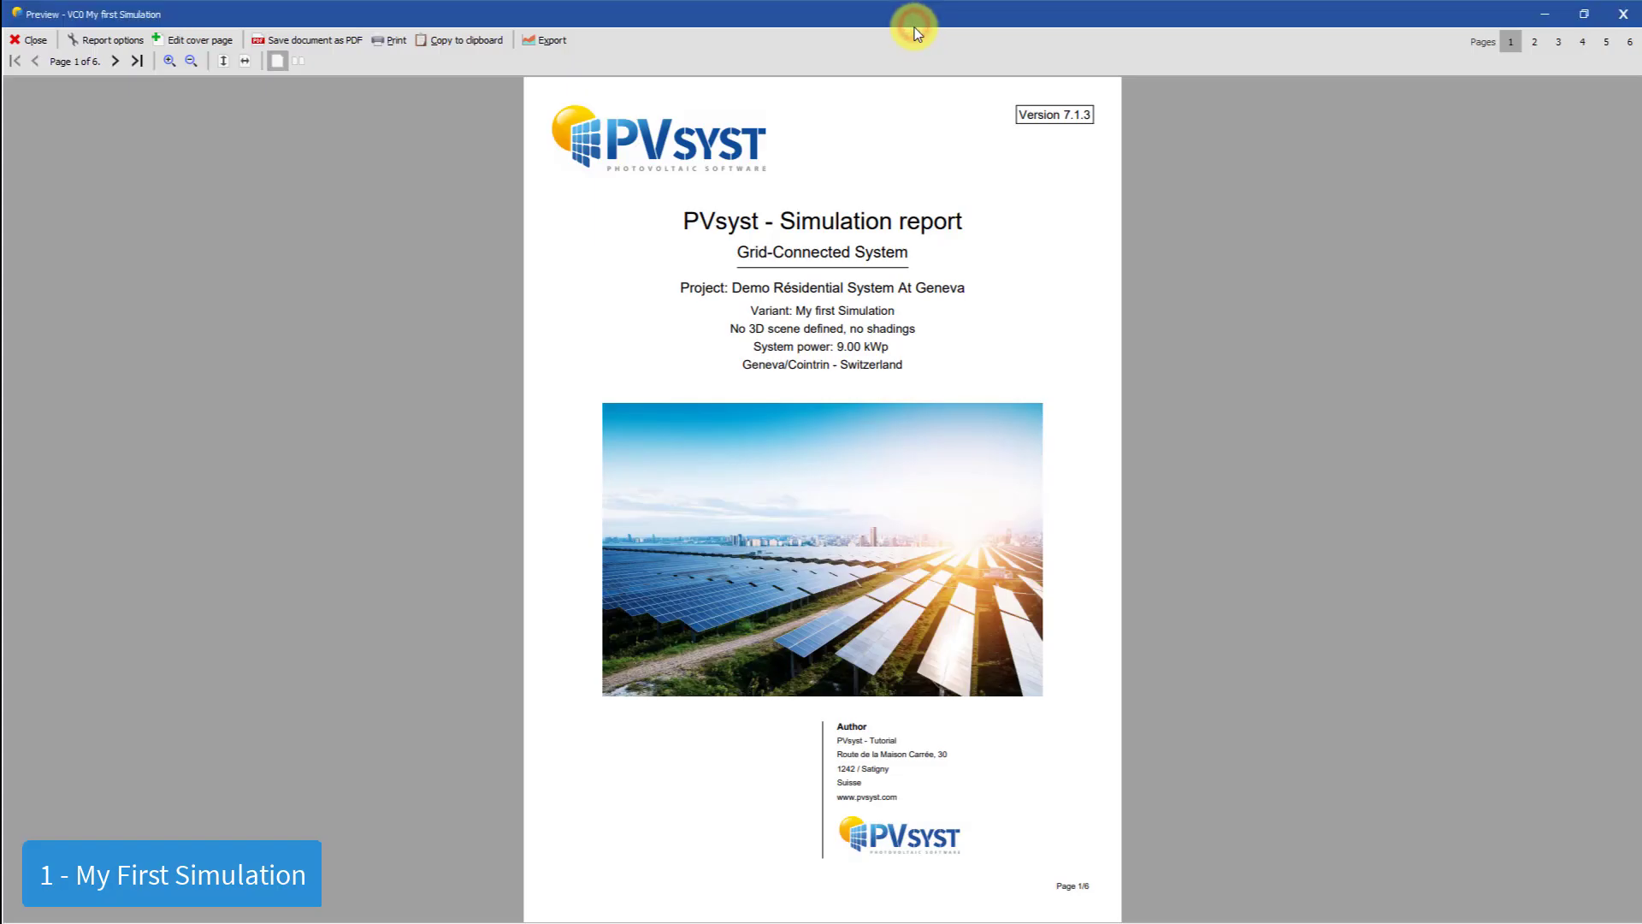
{"action": "mouse_move", "coordinate": [914, 26]}
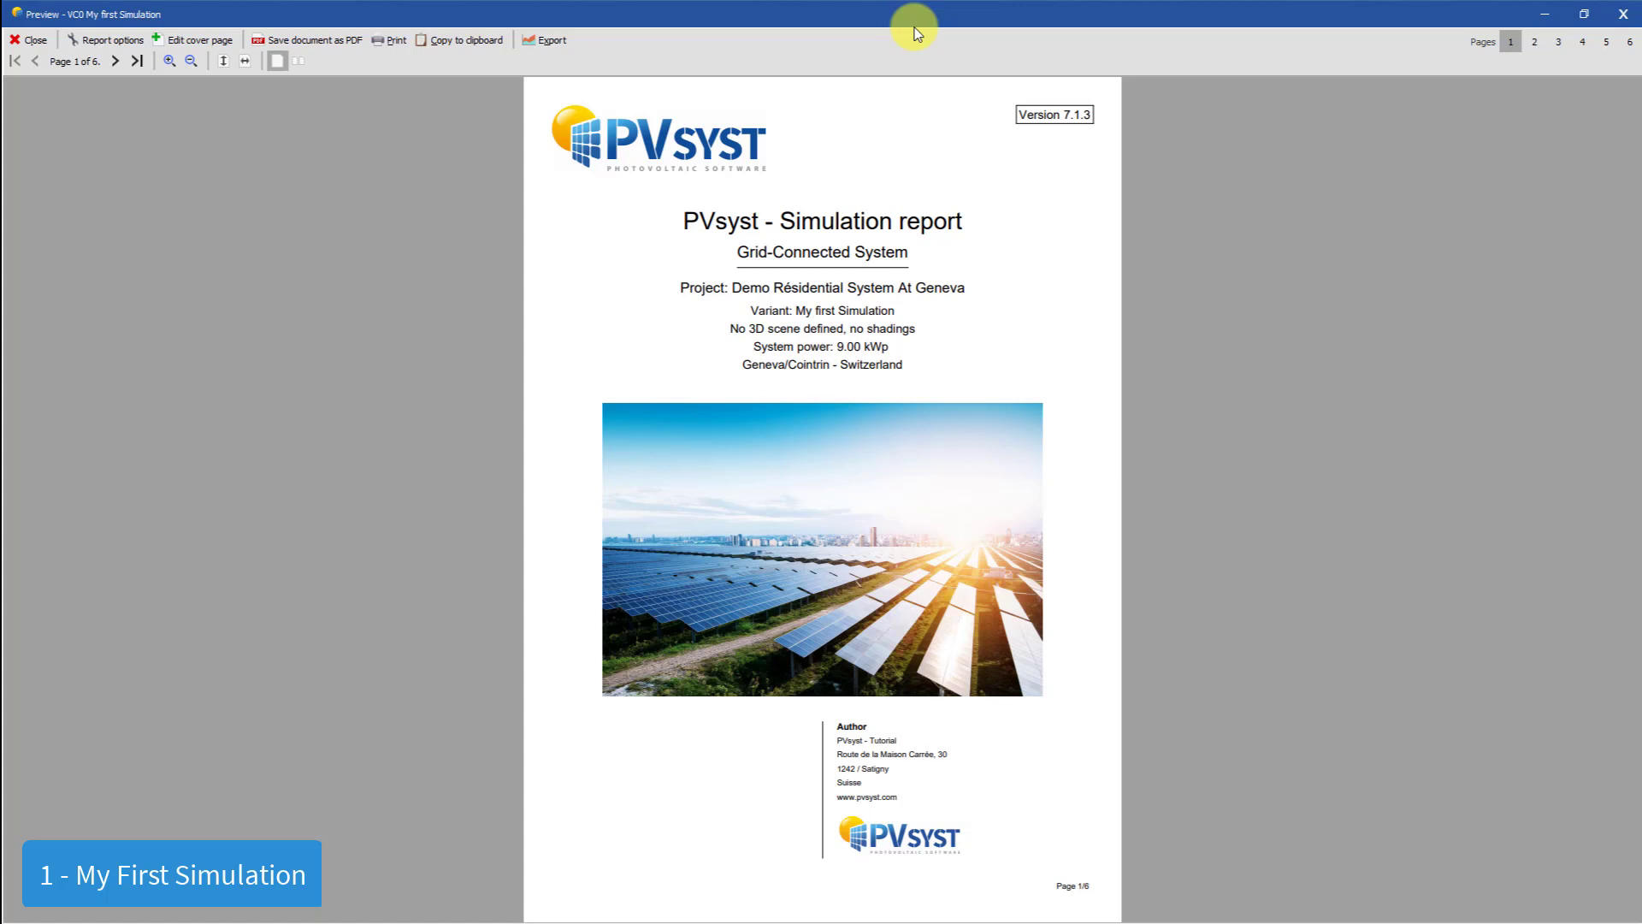
{"action": "left_click", "coordinate": [114, 59]}
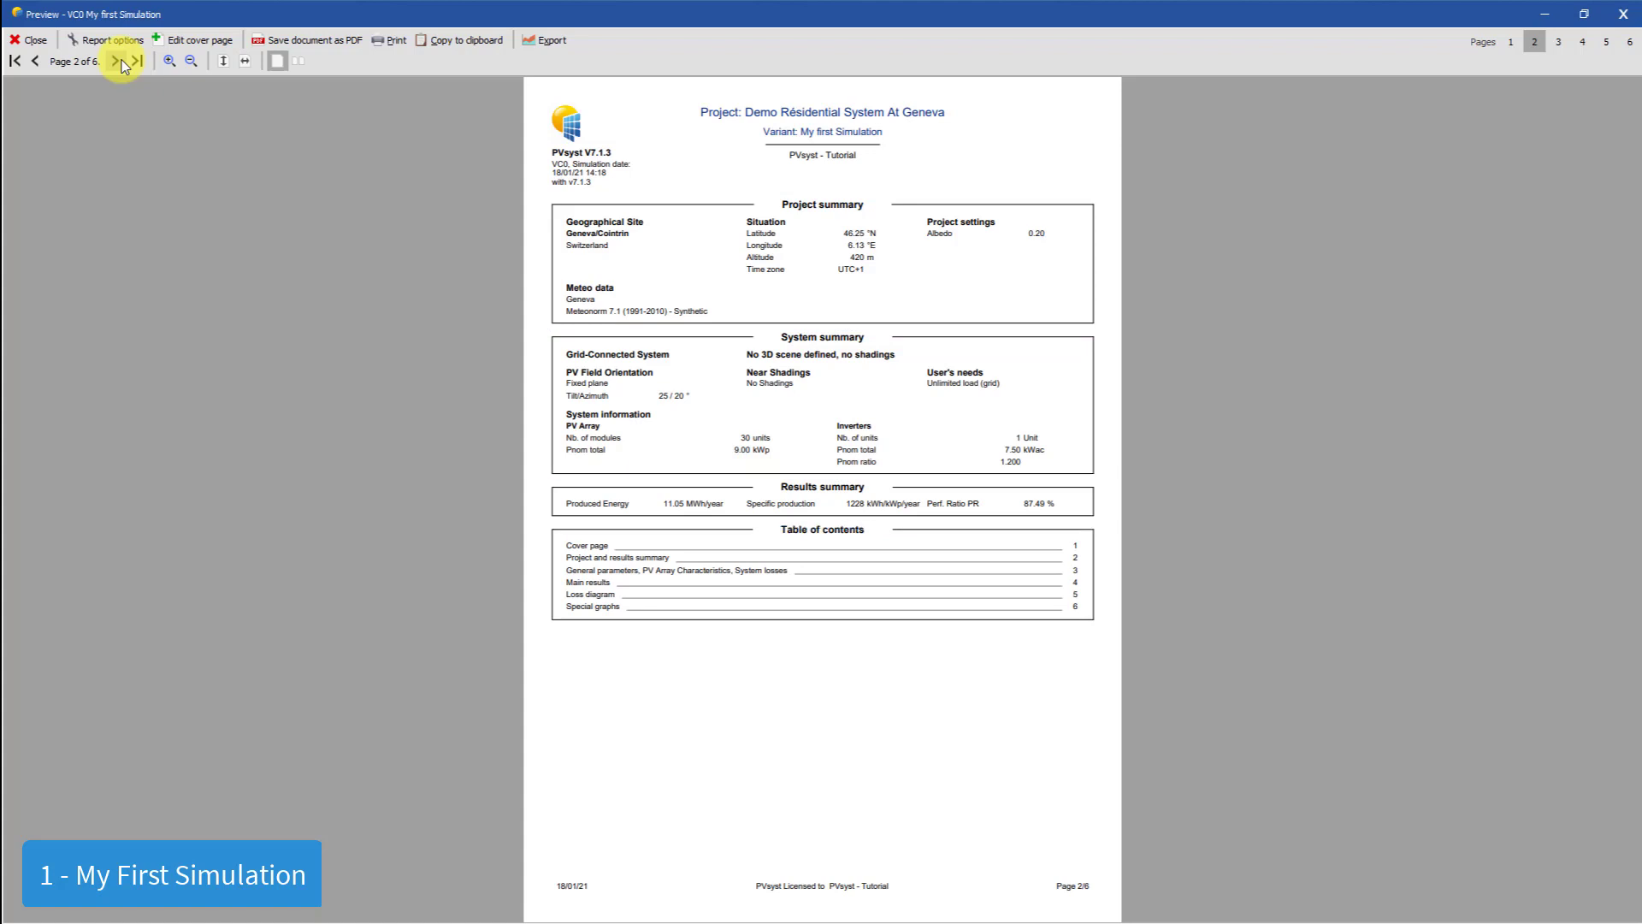
Step: Step the report preview through pages 3 and 4 to the page 5 loss diagram
{"action": "left_click", "coordinate": [116, 60]}
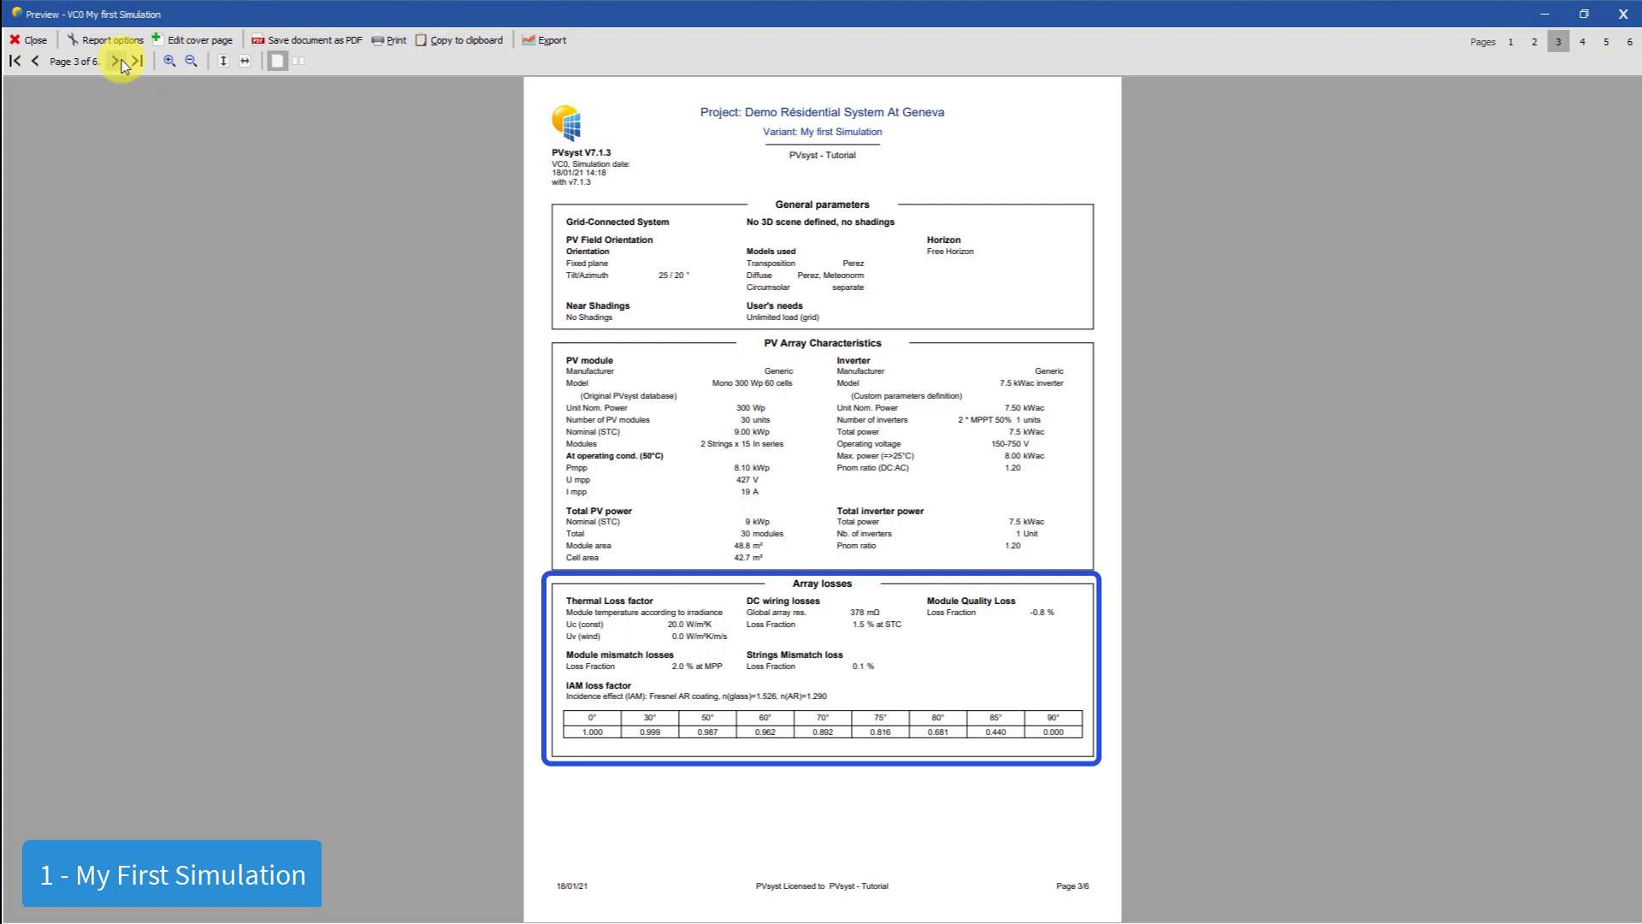
{"action": "left_click", "coordinate": [113, 60]}
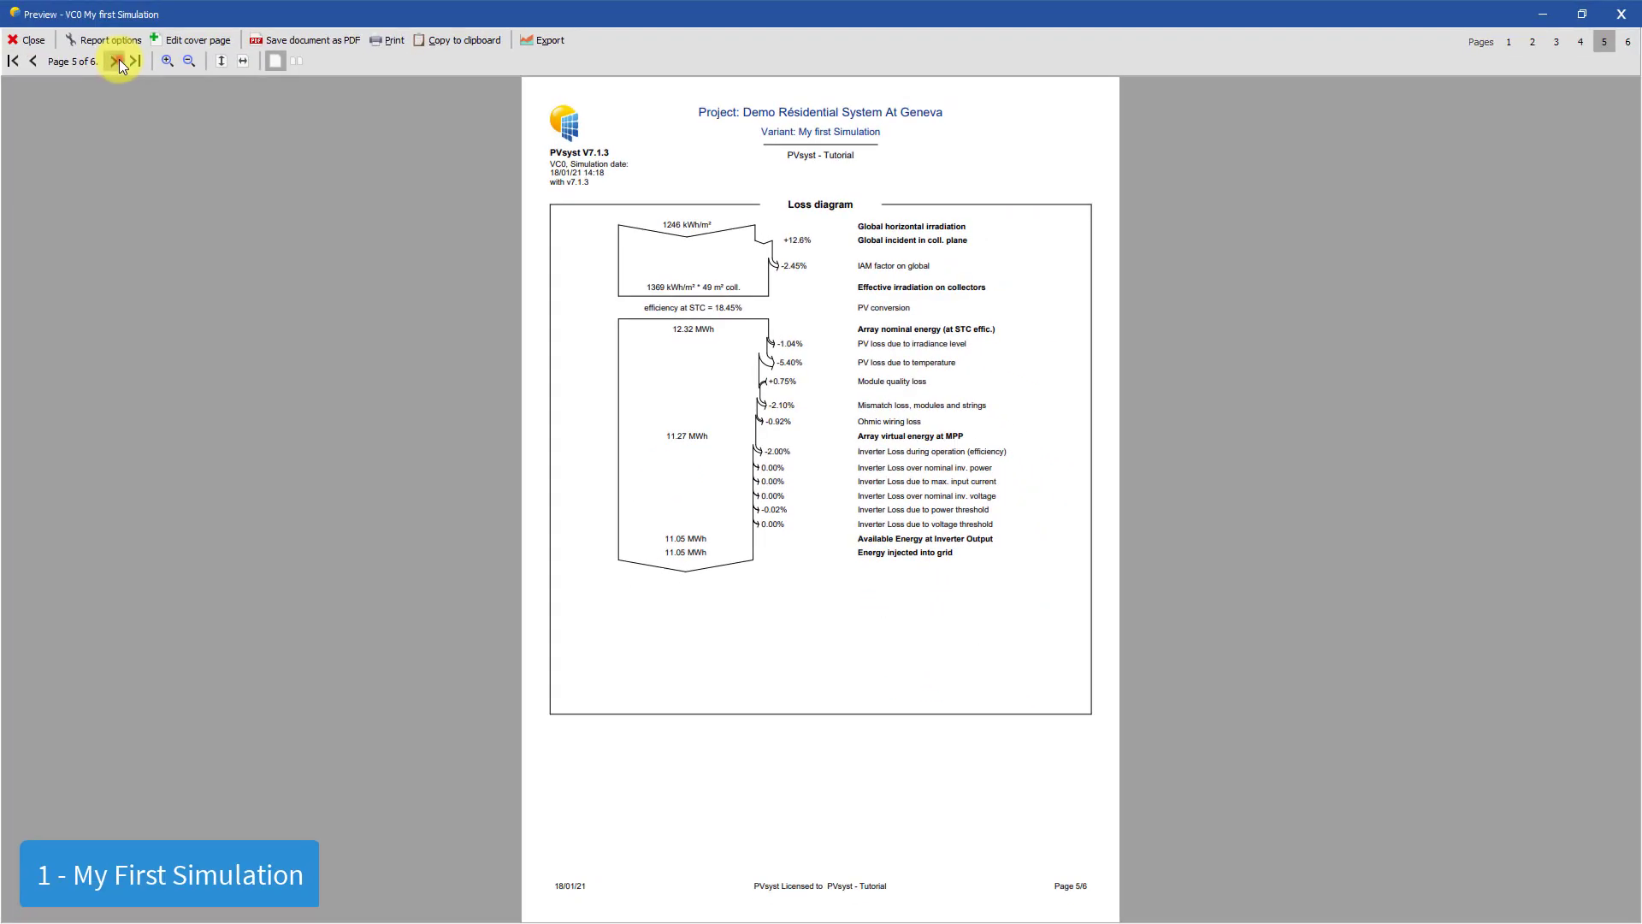
Step: View the final special graphs page (page 6), then close the report preview
{"action": "left_click", "coordinate": [116, 61]}
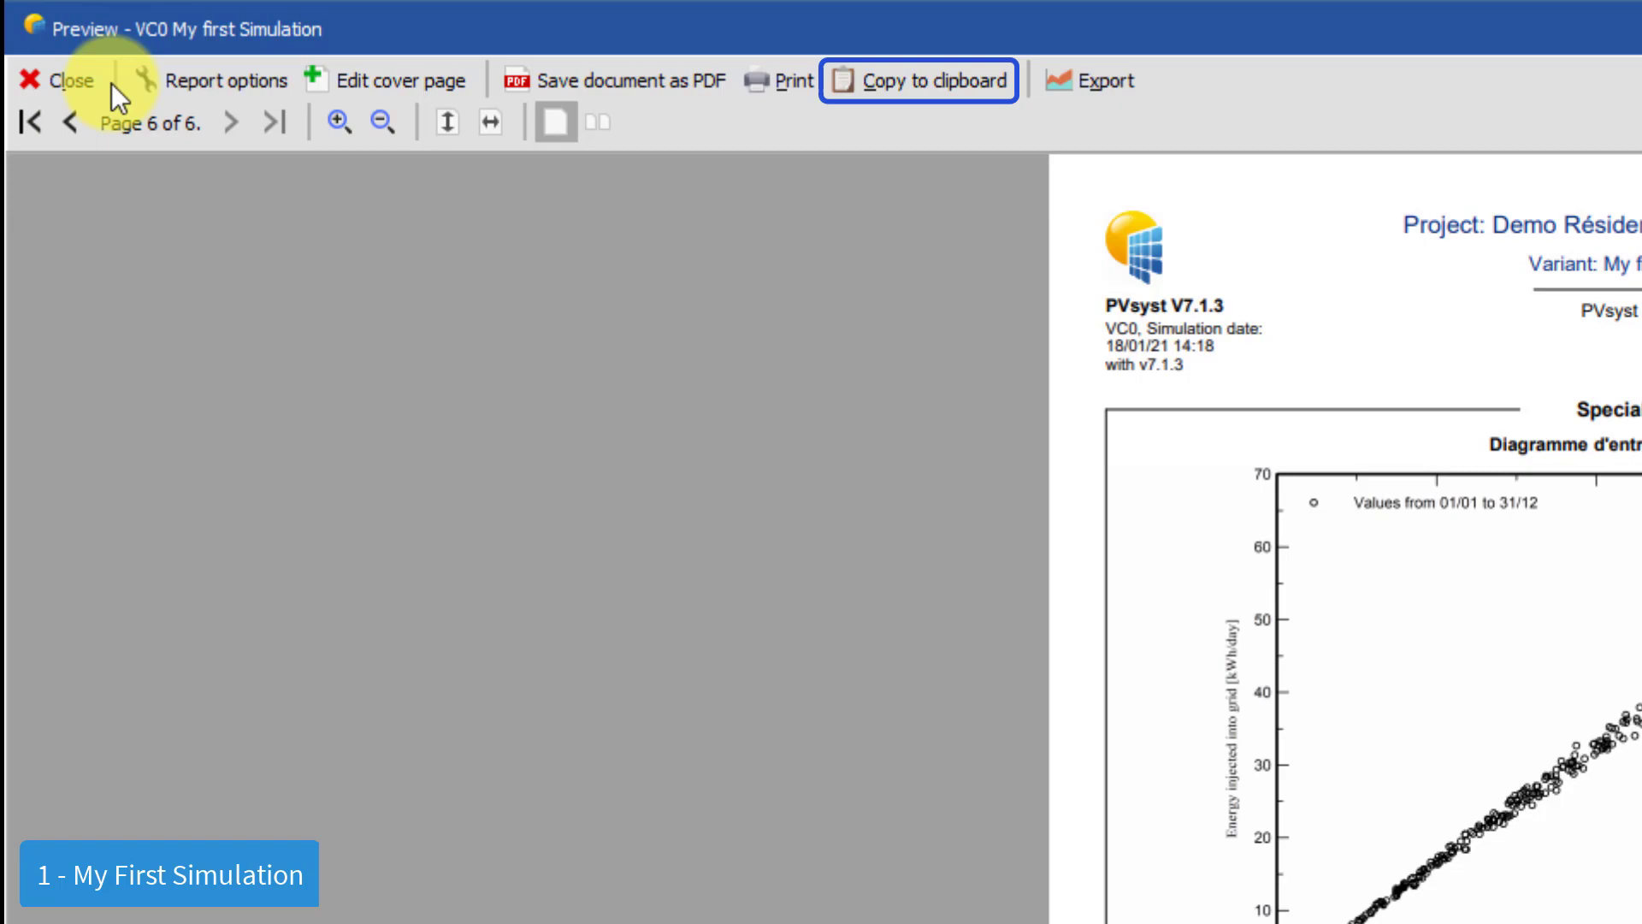
{"action": "left_click", "coordinate": [66, 80]}
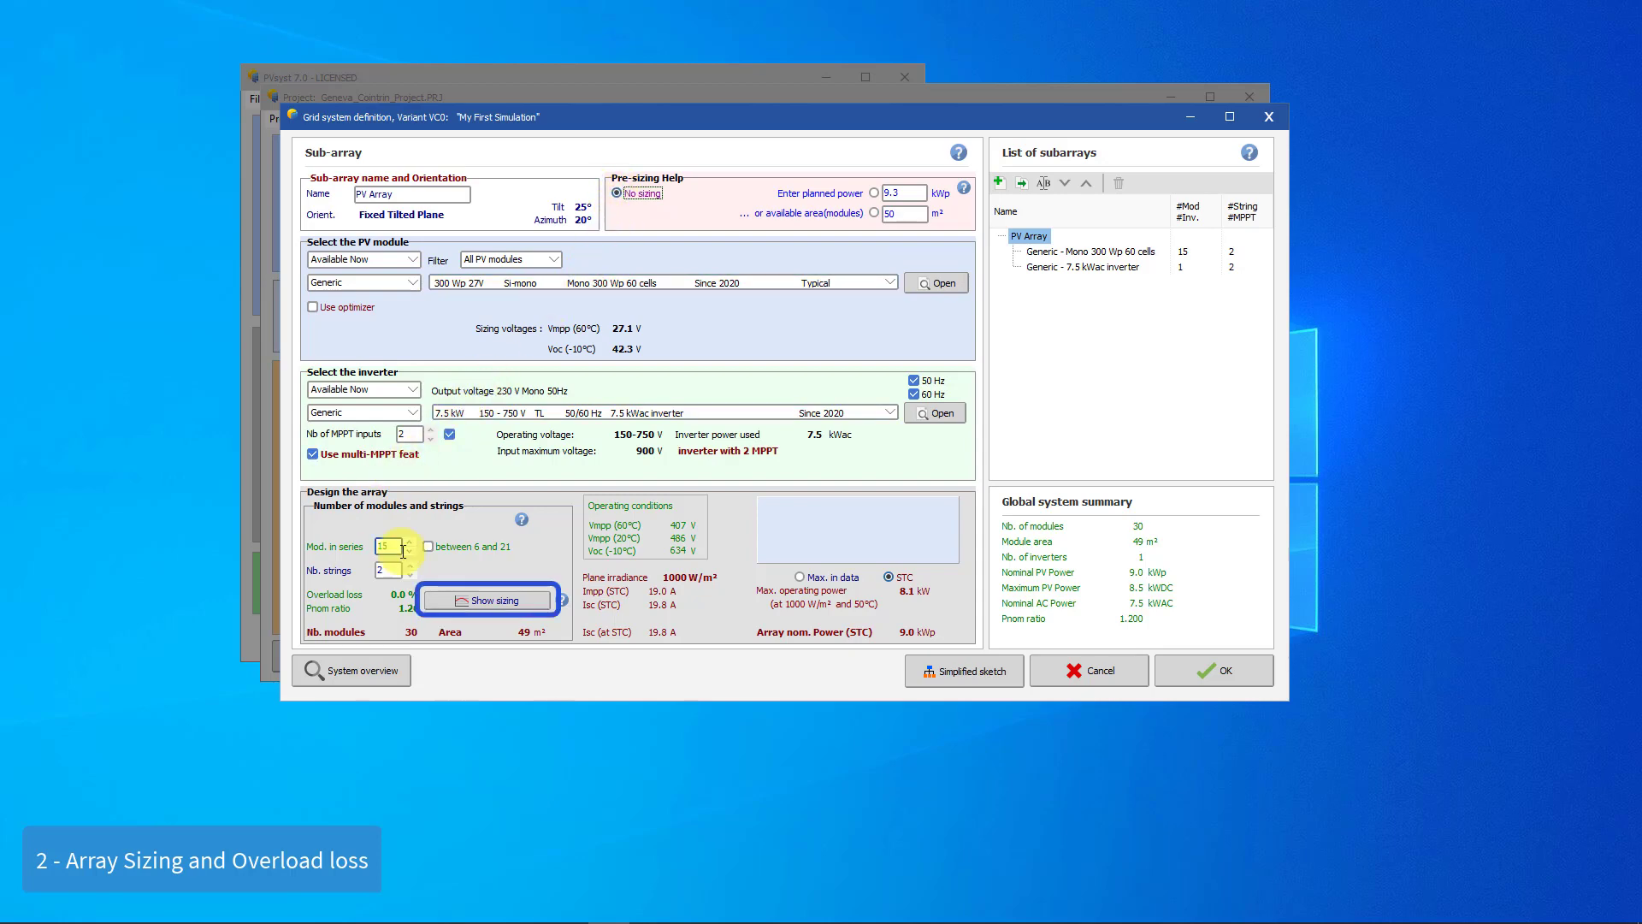
Step: Show the array/inverter sizing conditions, with 1.4 kWh overload loss at Pnom ratio 1.20
{"action": "left_click", "coordinate": [487, 599]}
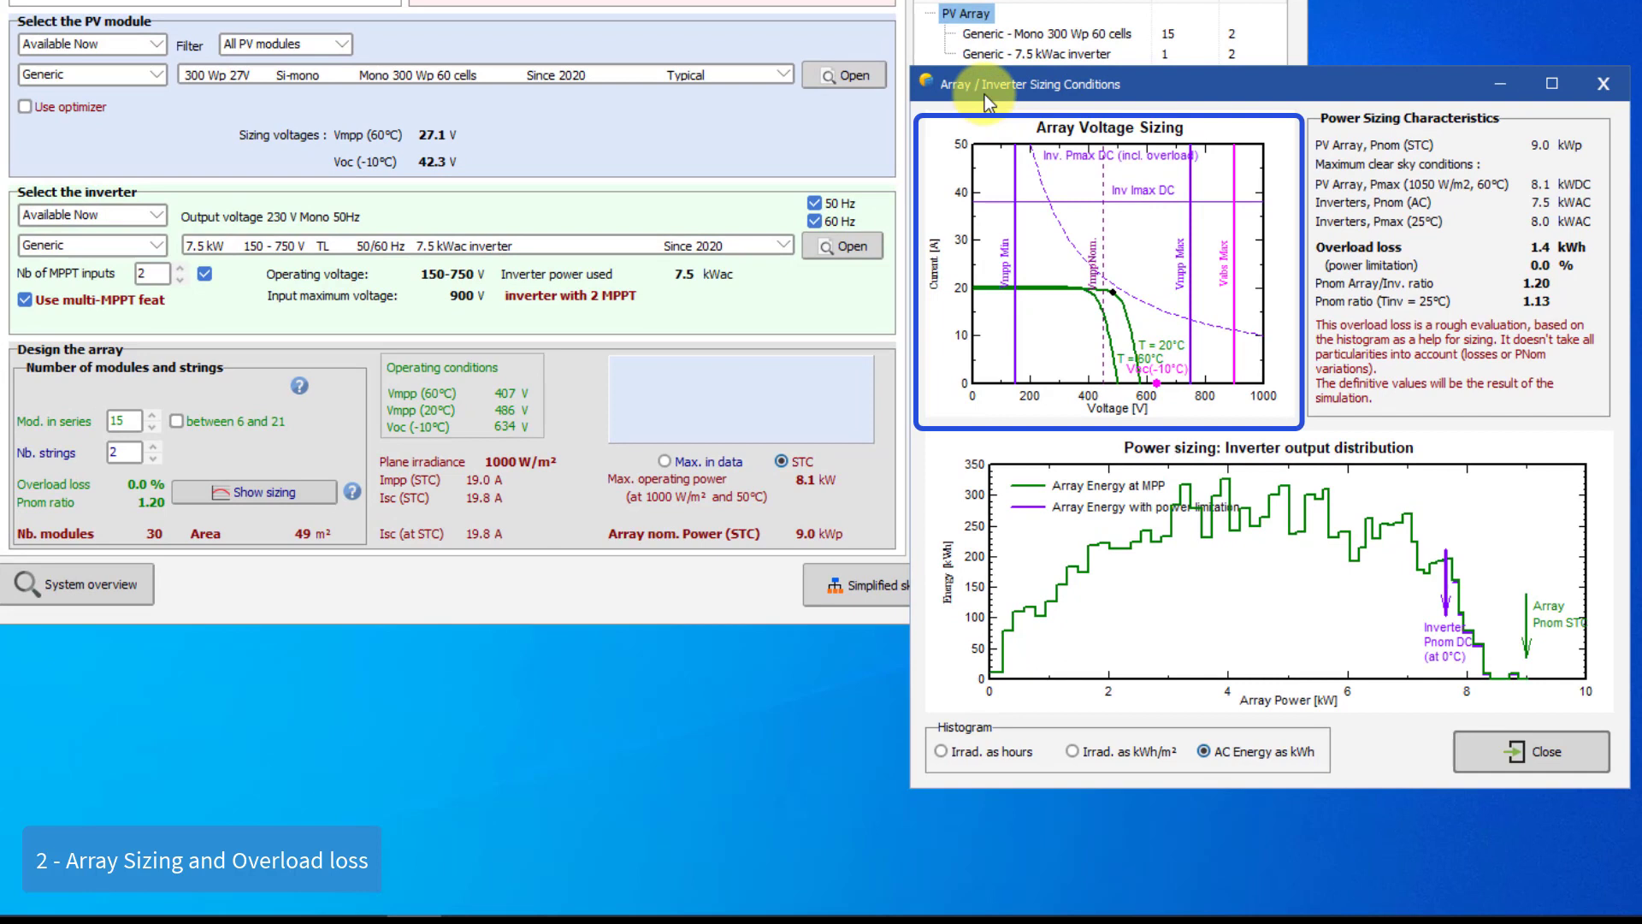
{"action": "mouse_move", "coordinate": [1040, 414]}
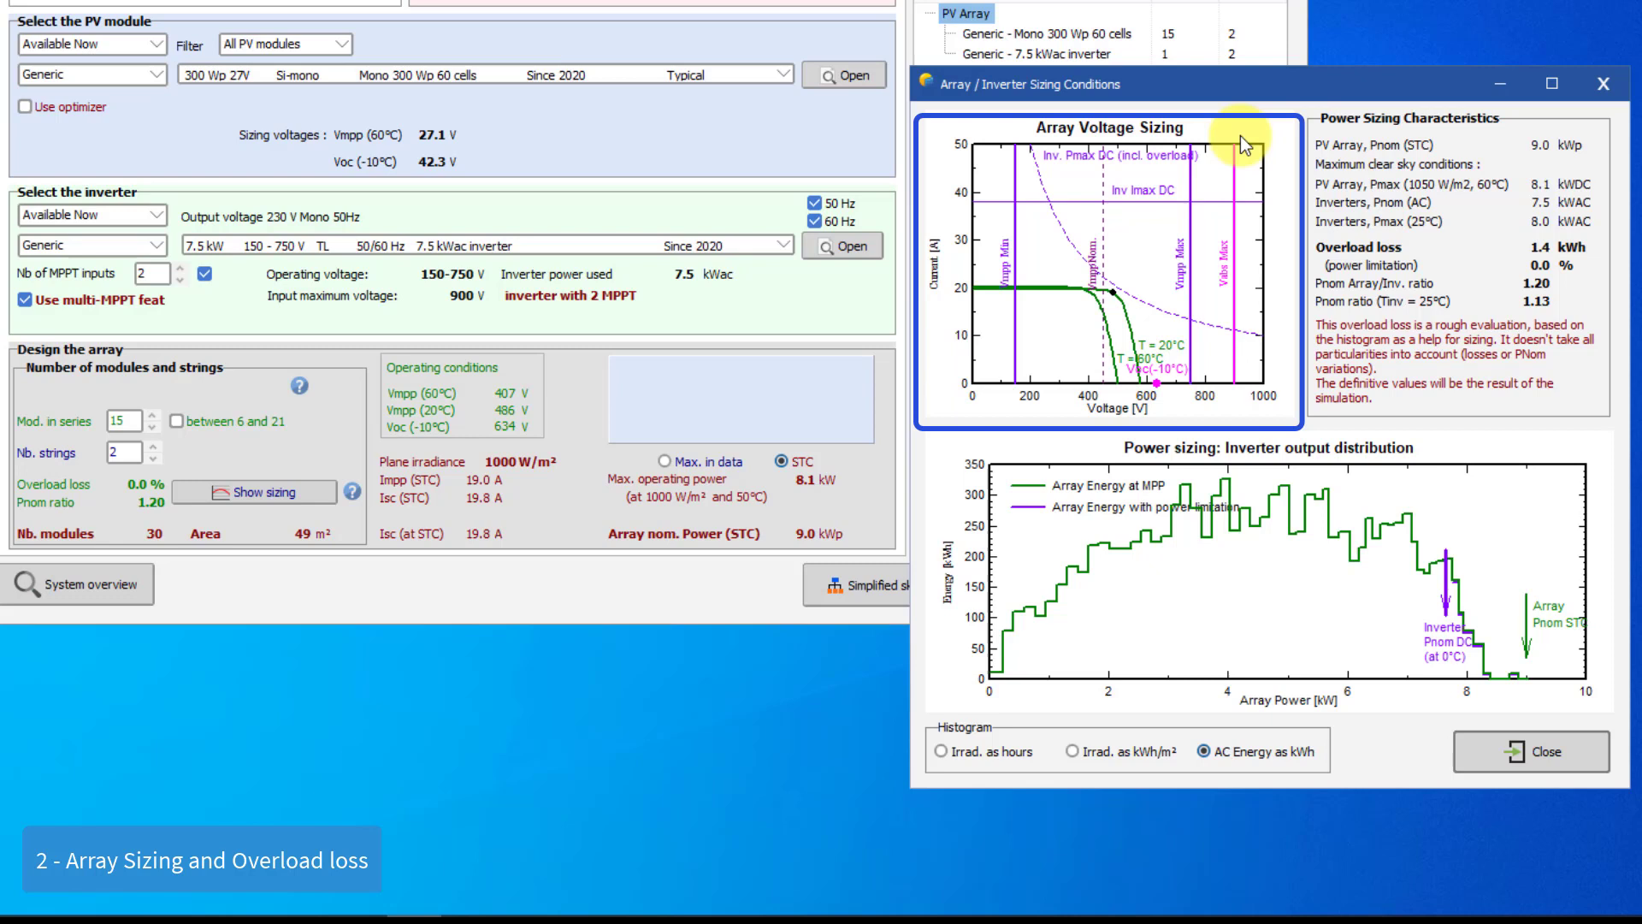
{"action": "mouse_move", "coordinate": [1021, 361]}
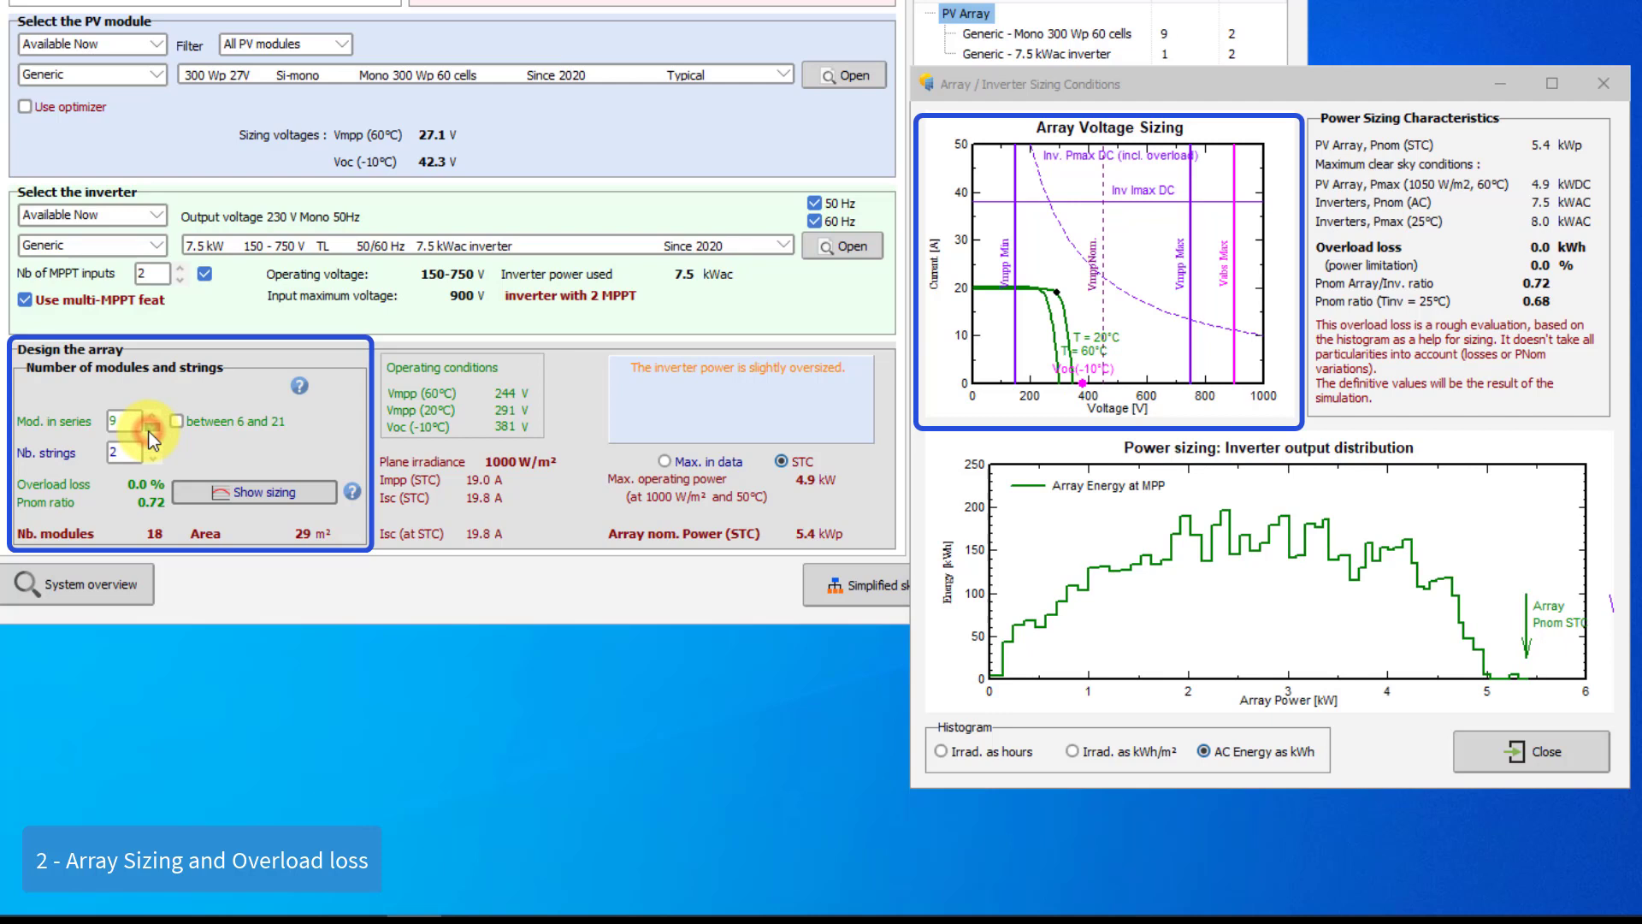
Step: Drop modules in series to 7, then raise them back toward 15
{"action": "left_click", "coordinate": [148, 433]}
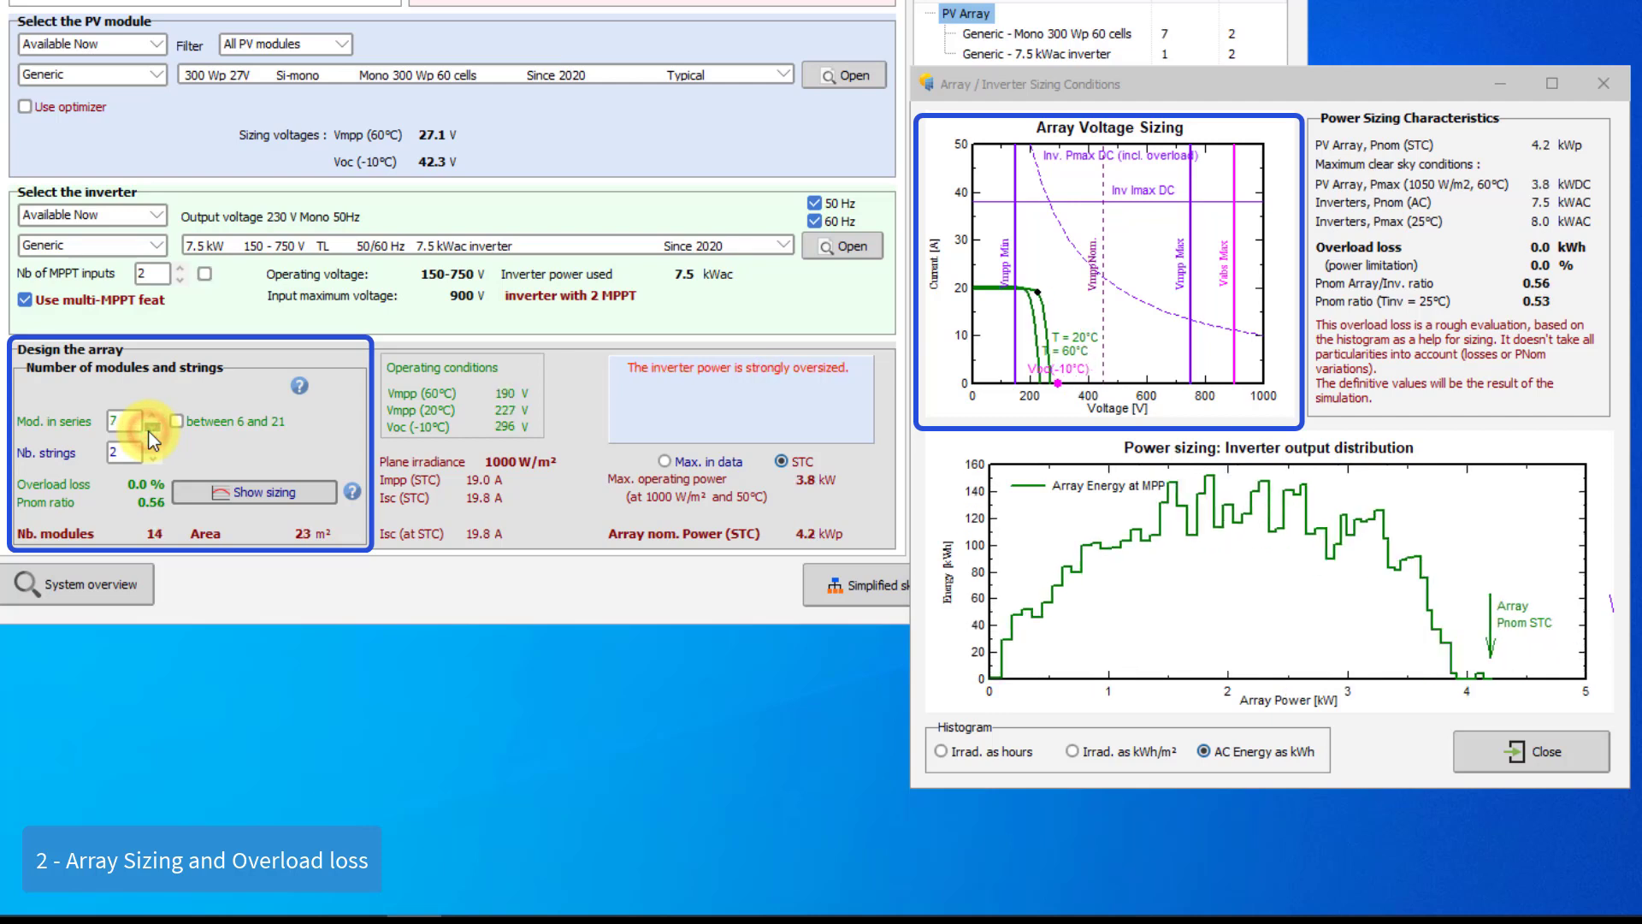
{"action": "left_click", "coordinate": [134, 429]}
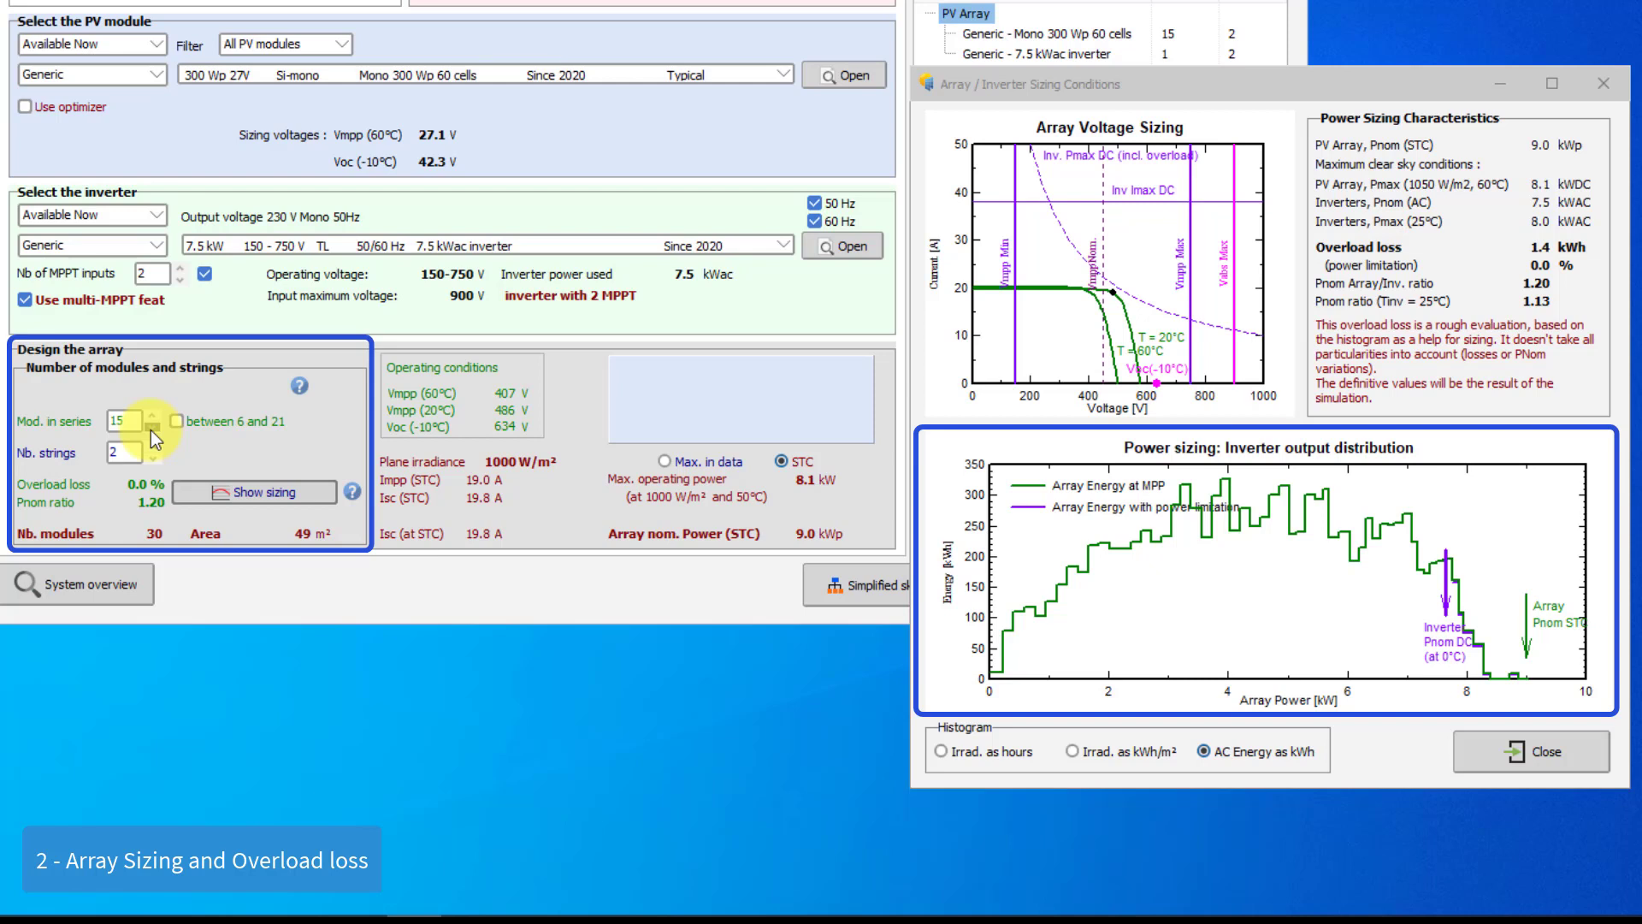
{"action": "mouse_move", "coordinate": [346, 437]}
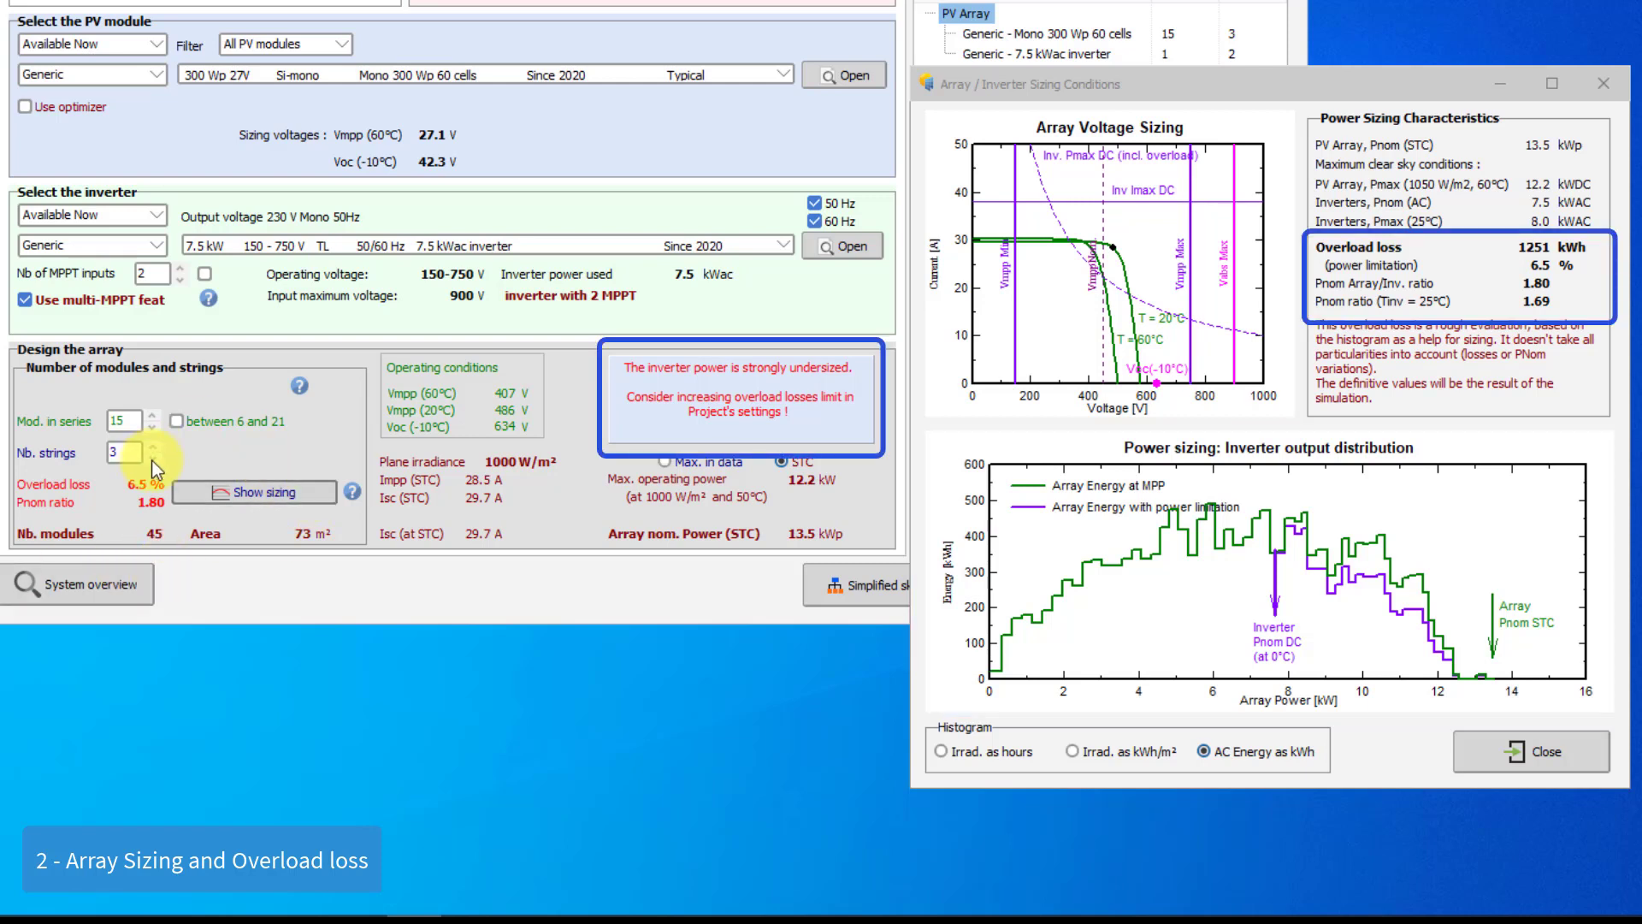
Step: Raise the array to 6 strings (27% overload loss) and view the 3% overload limit in project settings
{"action": "left_click", "coordinate": [144, 458]}
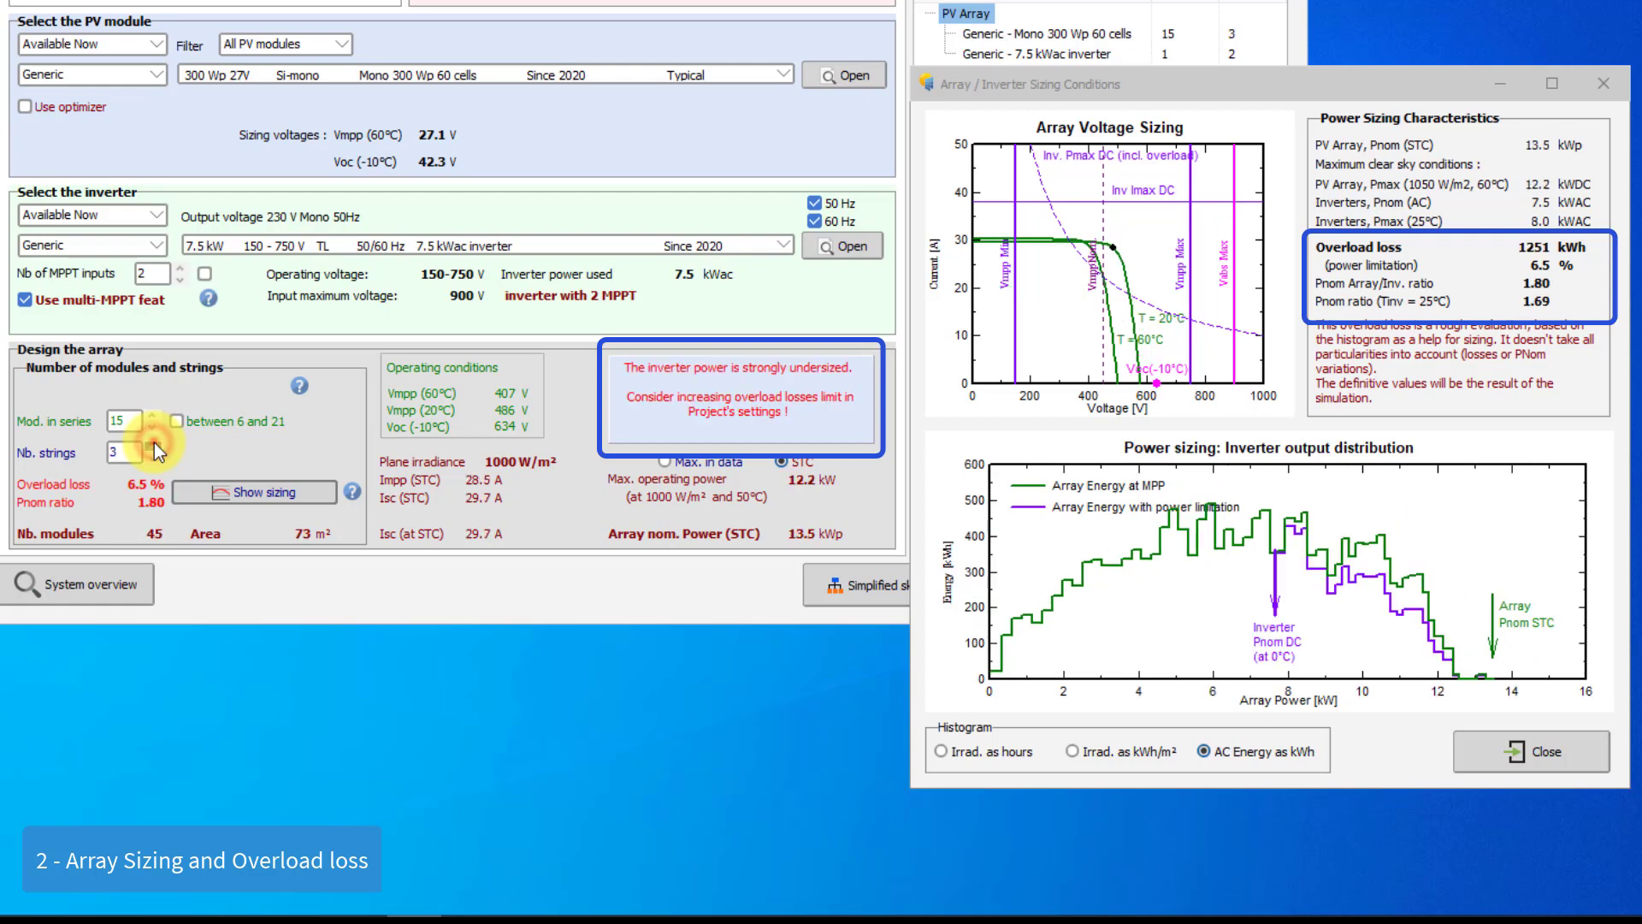
{"action": "left_click", "coordinate": [144, 415]}
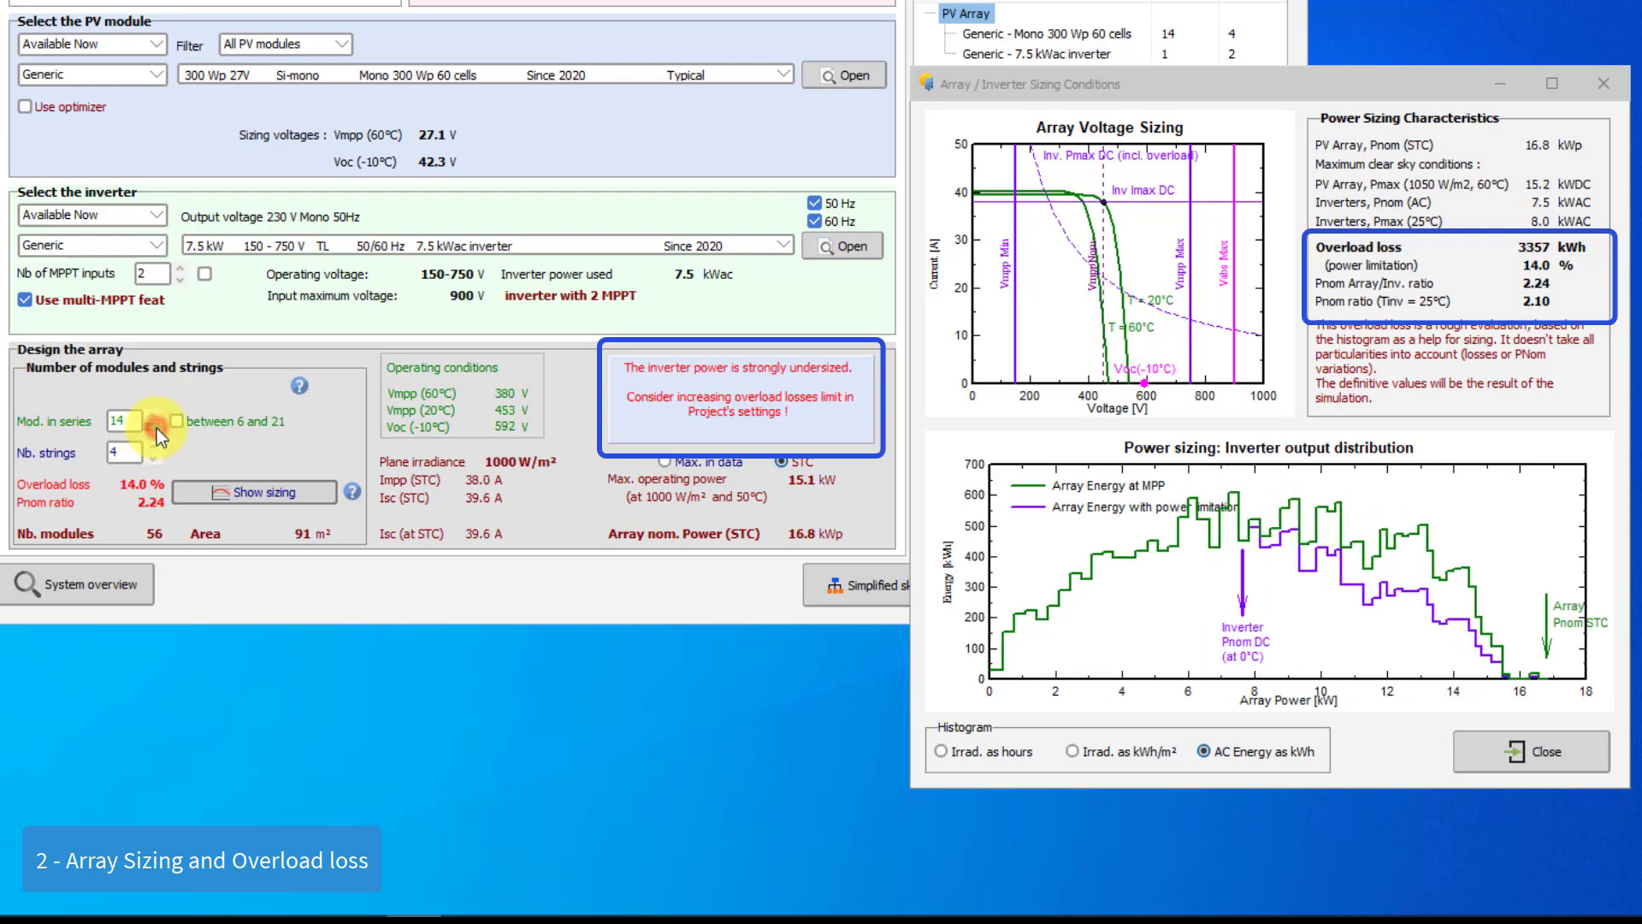
{"action": "left_click", "coordinate": [153, 447]}
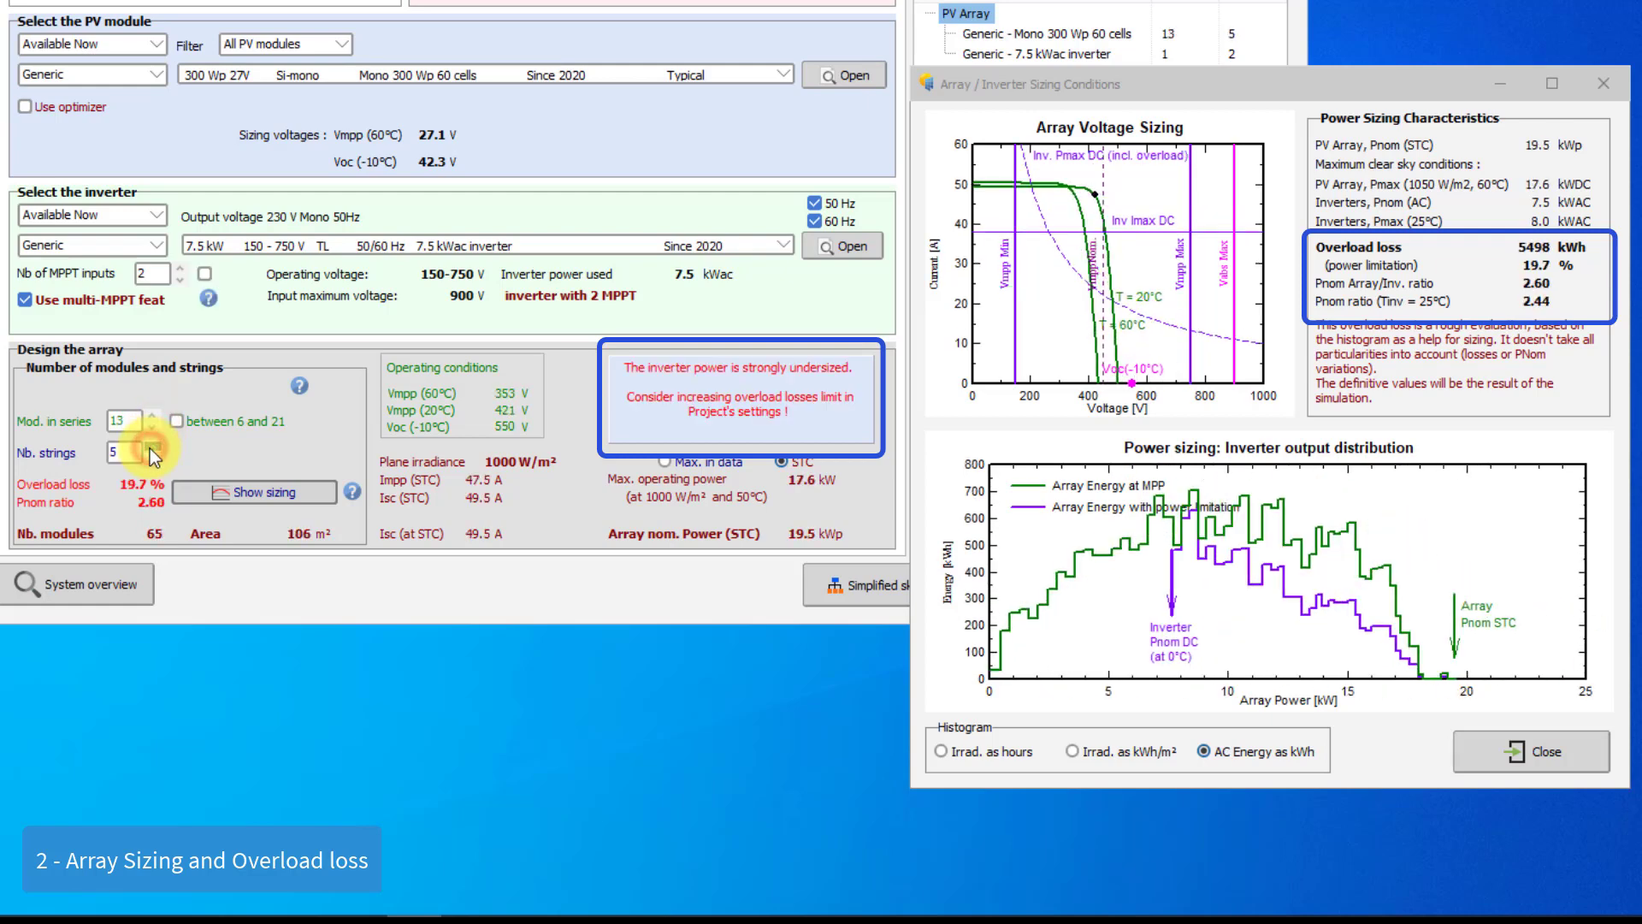
{"action": "left_click", "coordinate": [146, 446]}
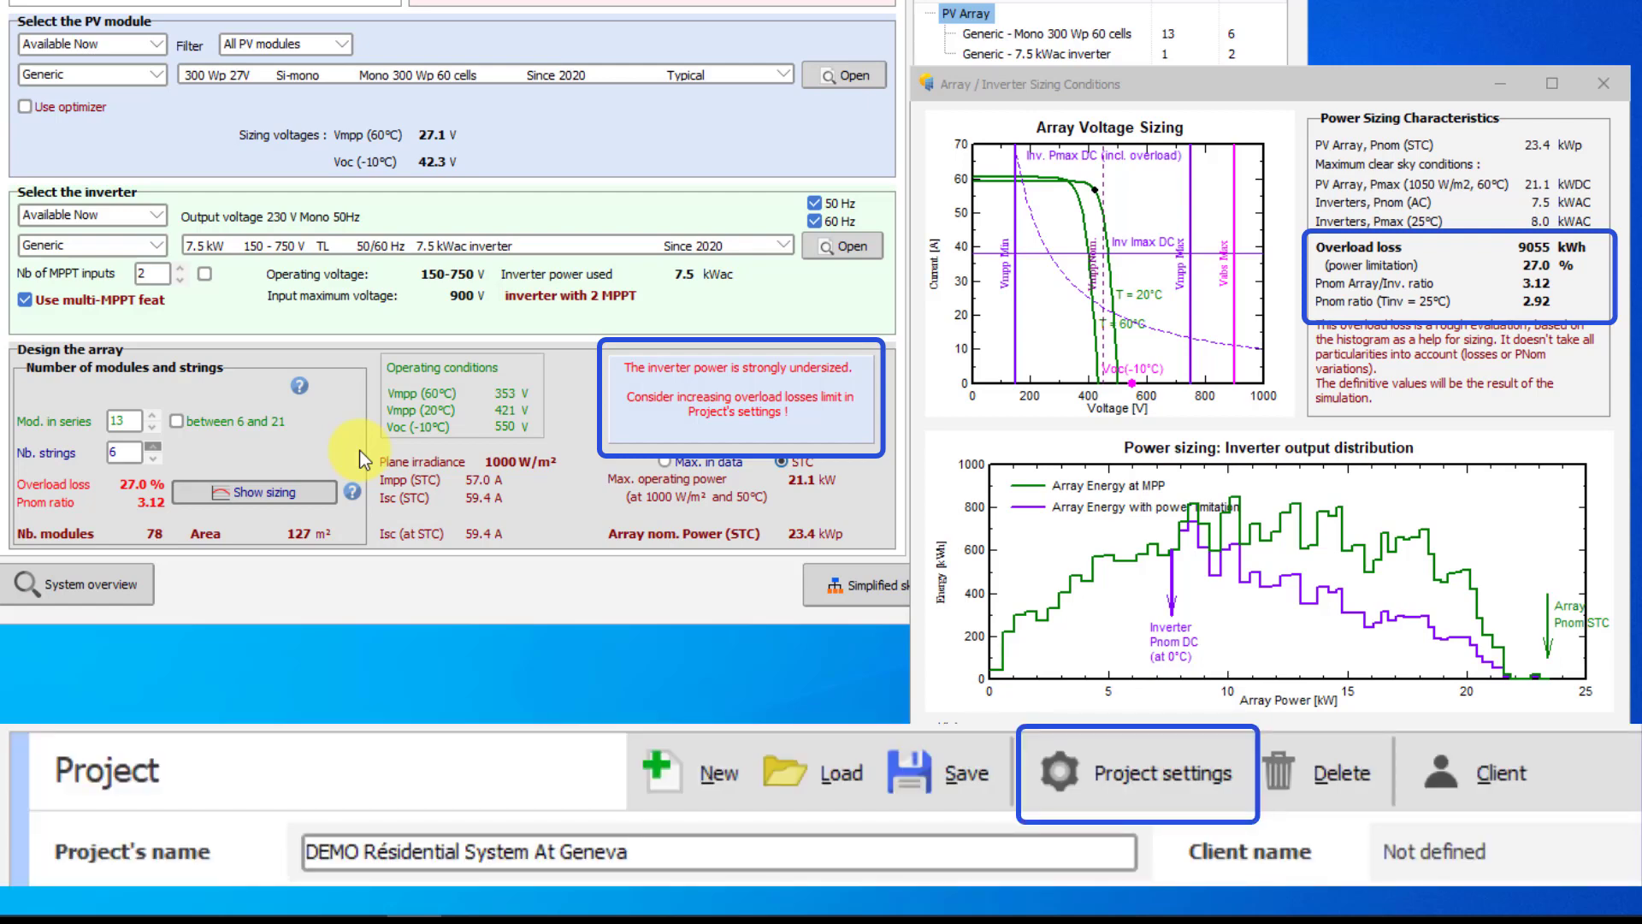
{"action": "left_click", "coordinate": [1138, 773]}
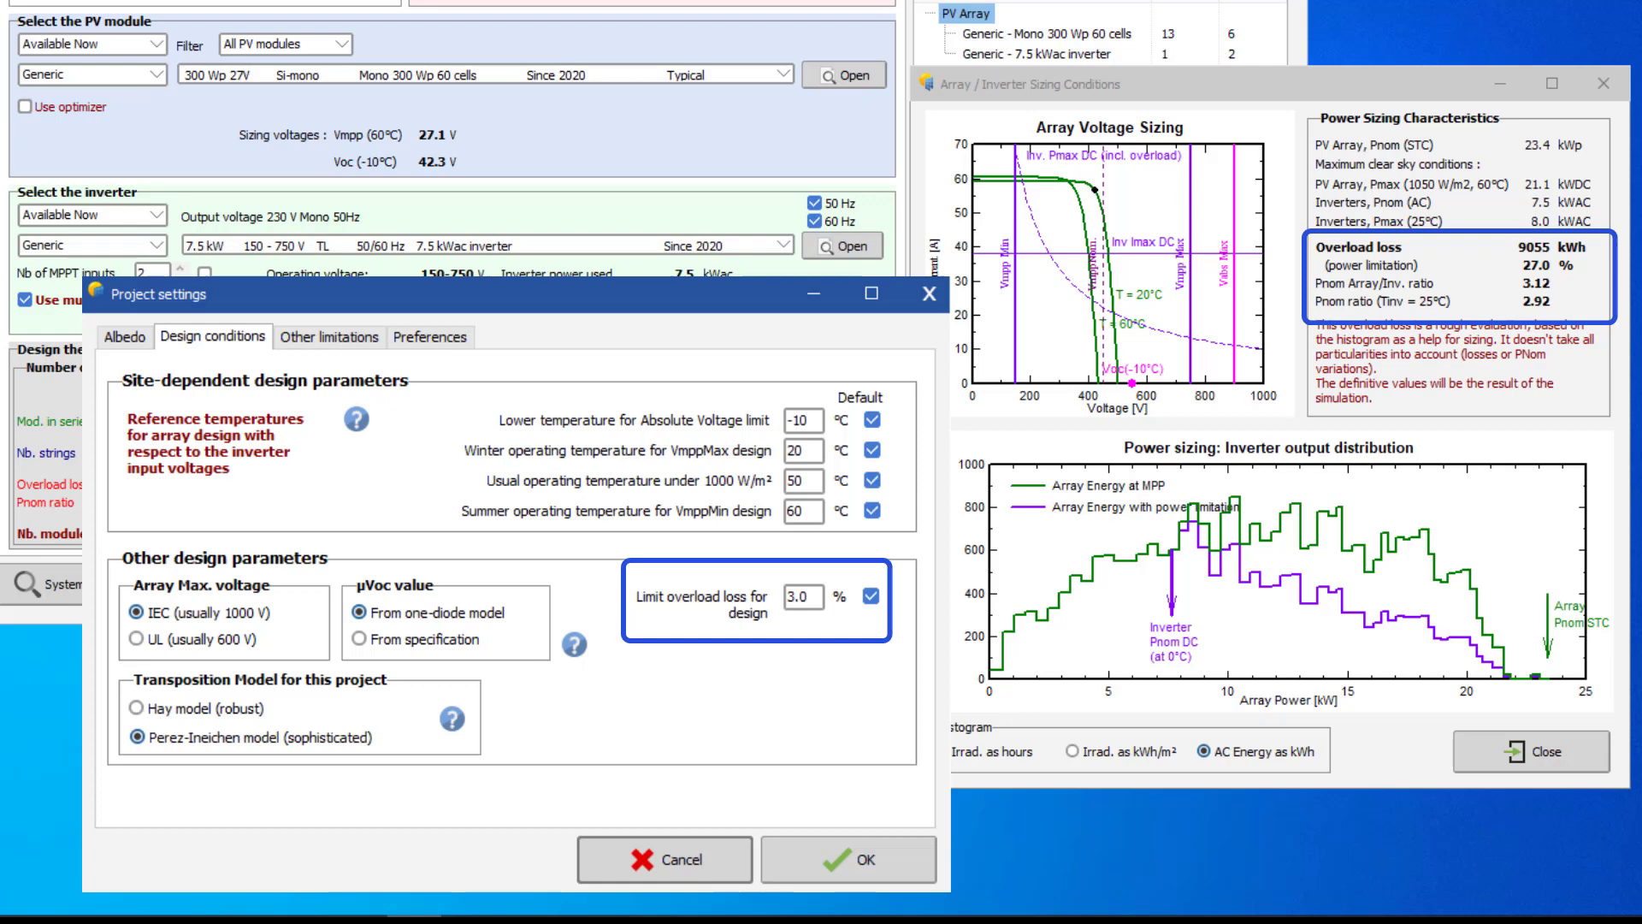